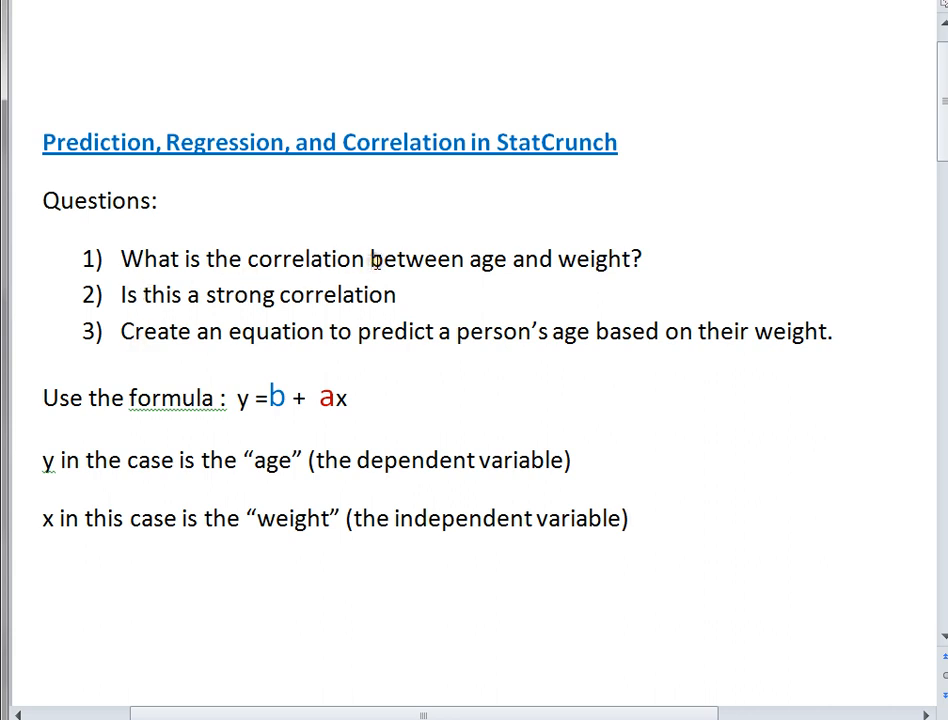
mouse_move(631, 291)
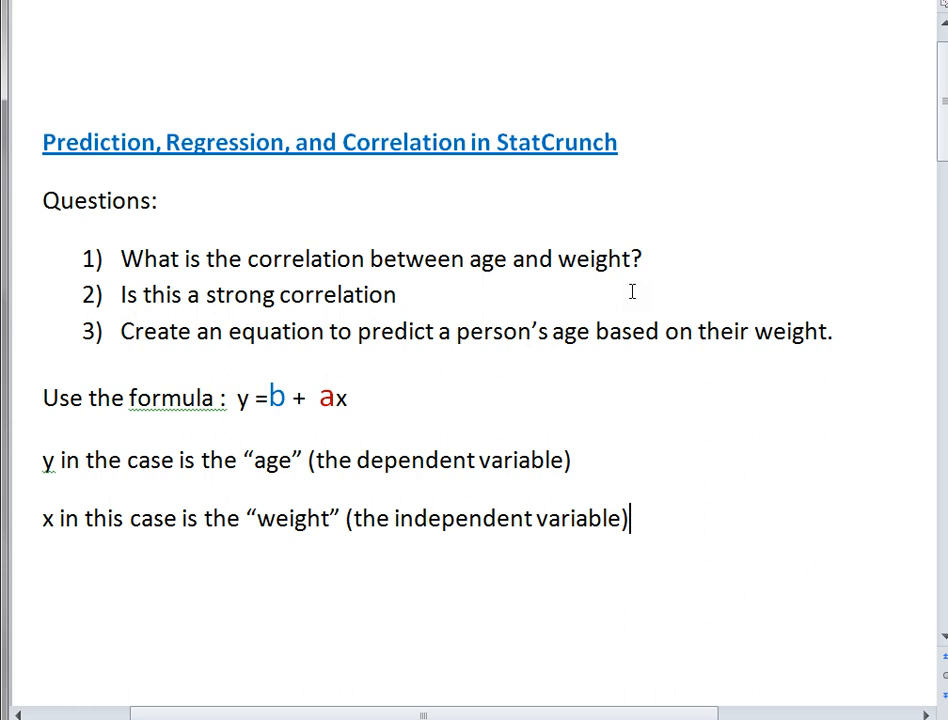
mouse_move(588, 266)
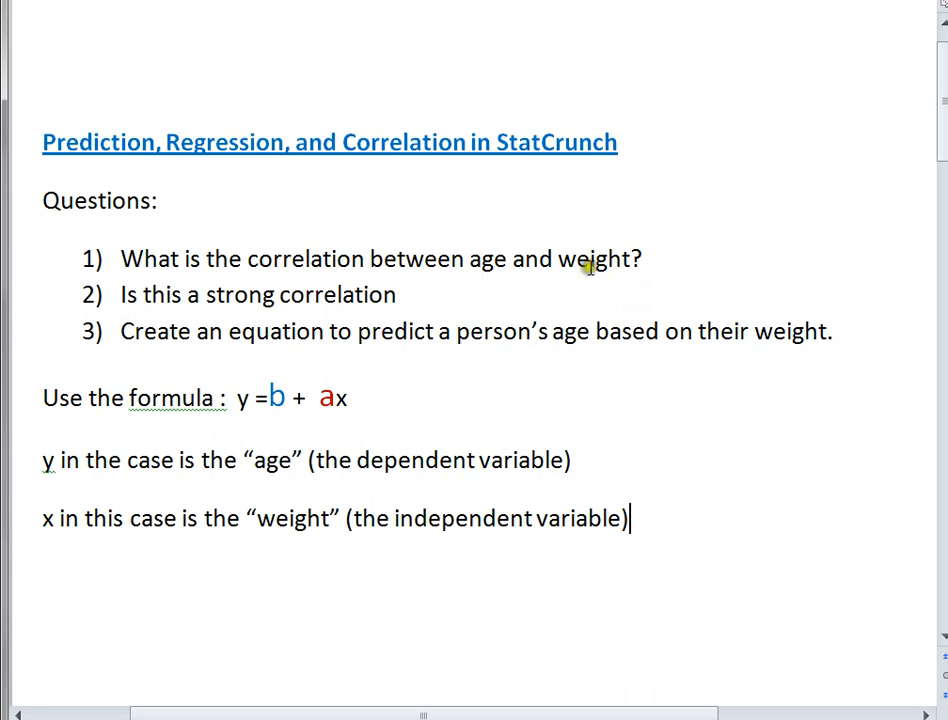
mouse_move(597, 300)
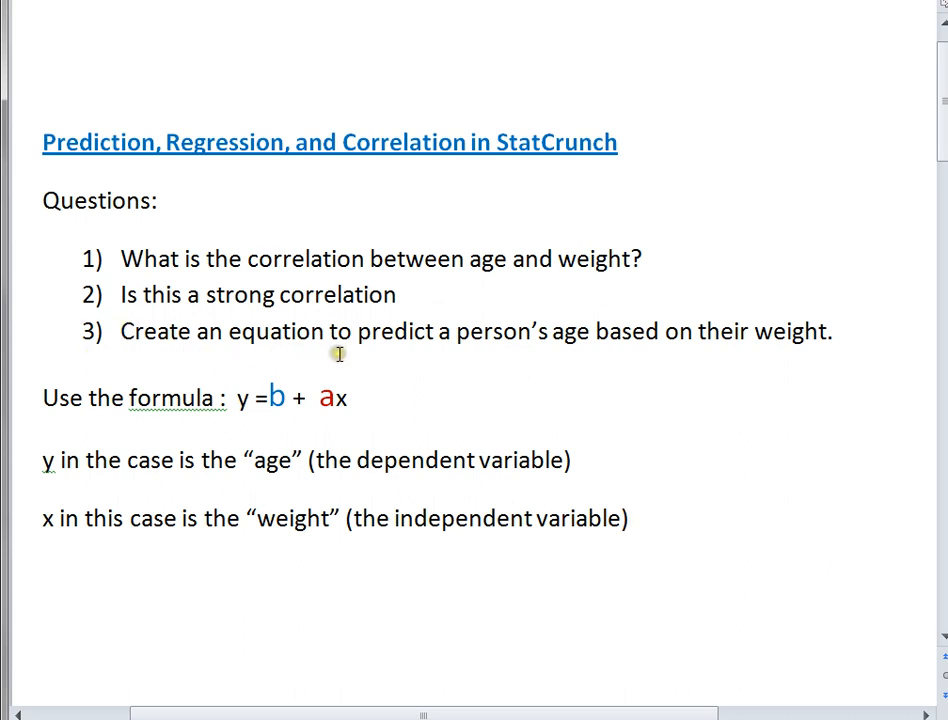
mouse_move(580, 320)
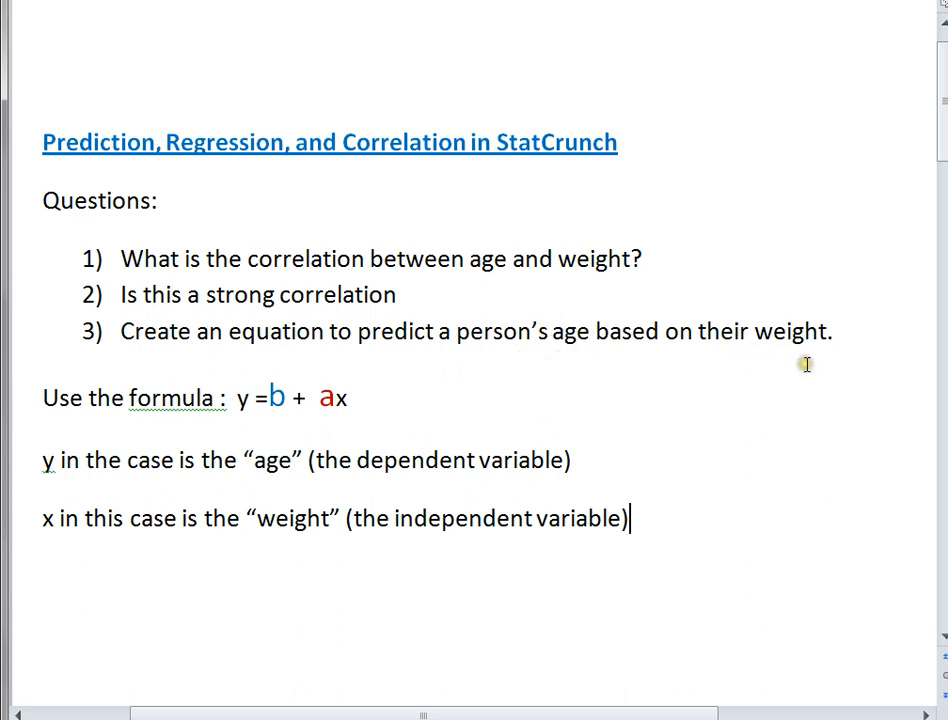
mouse_move(404, 389)
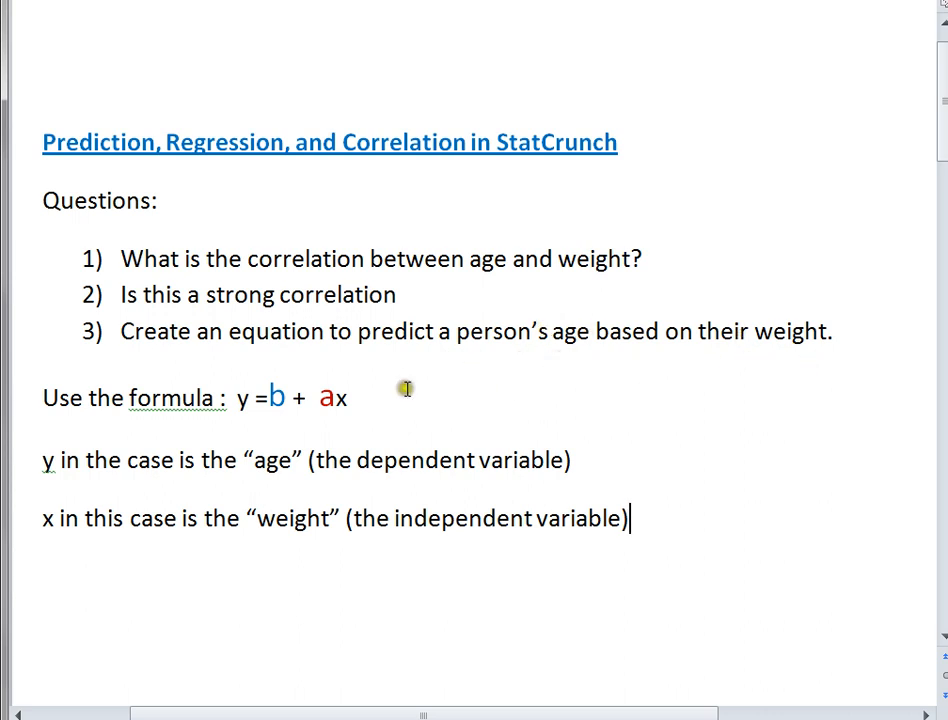
mouse_move(122, 378)
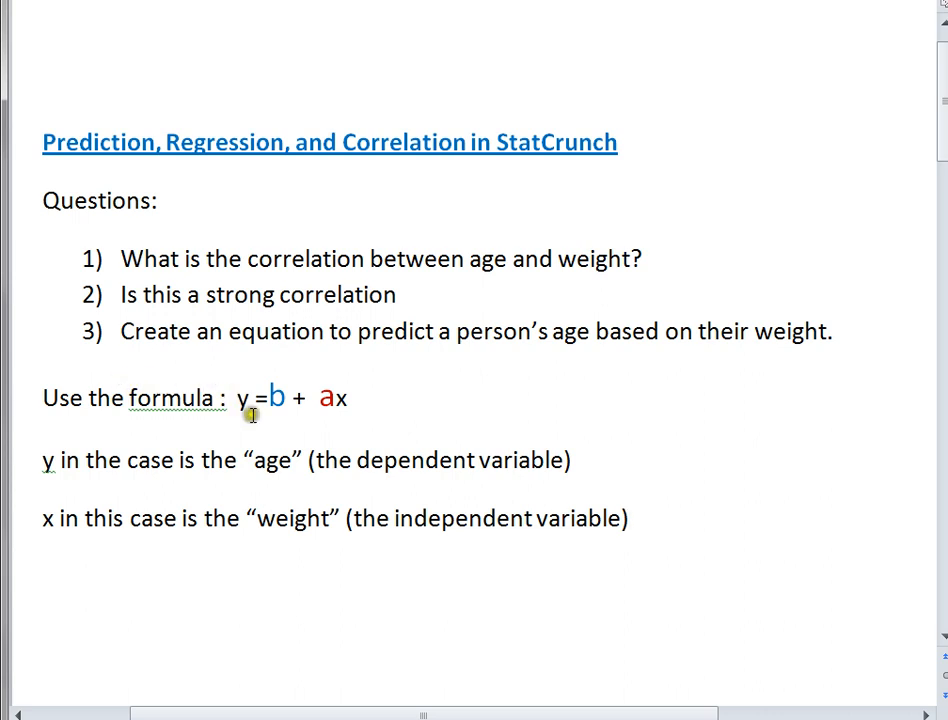
mouse_move(229, 424)
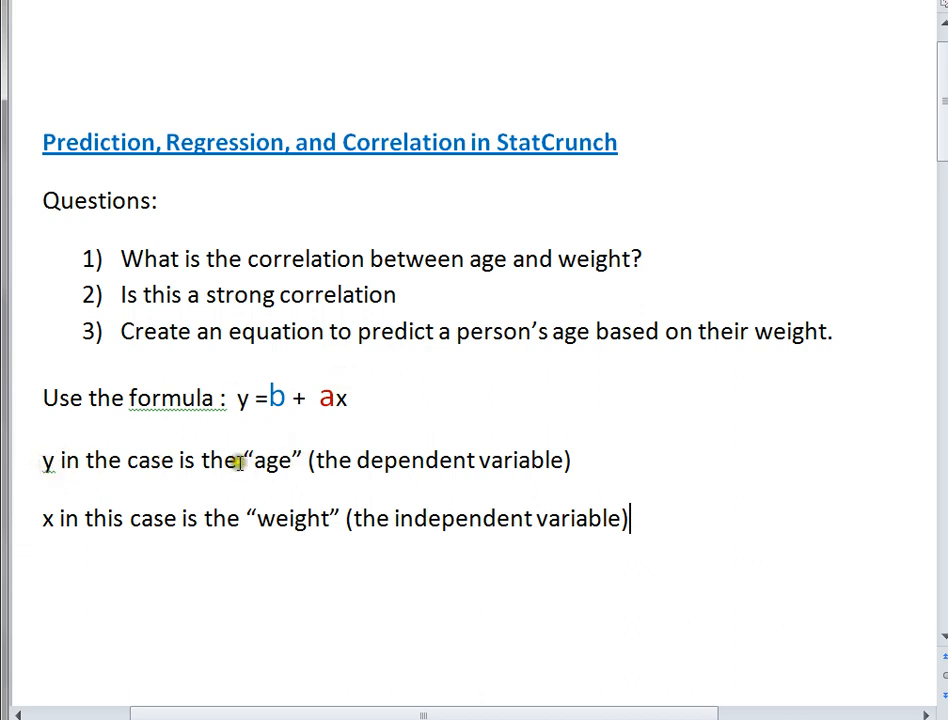
mouse_move(532, 488)
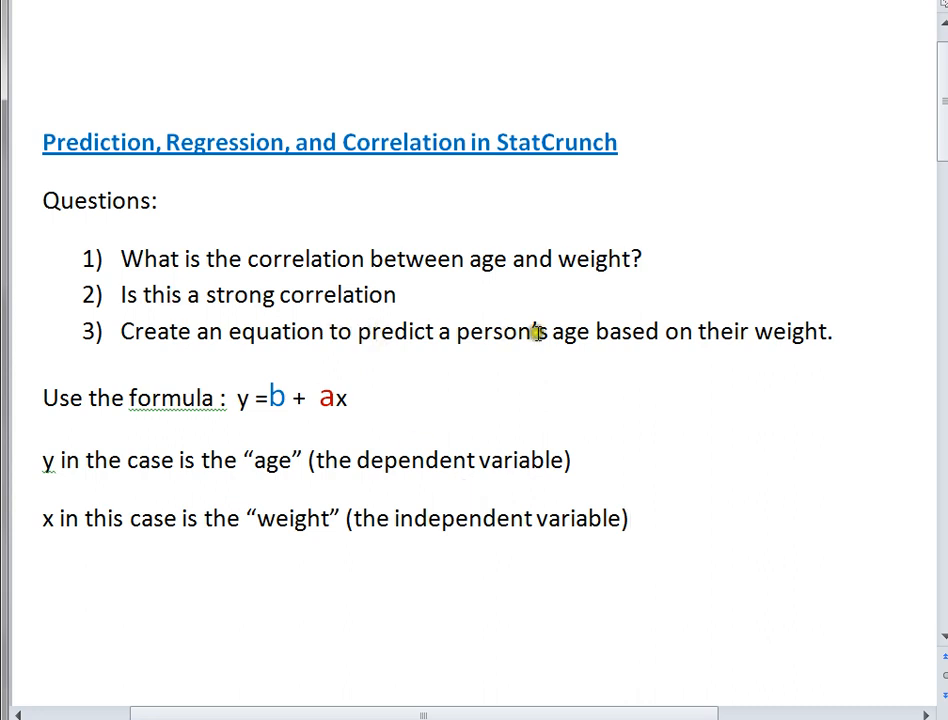
mouse_move(635, 345)
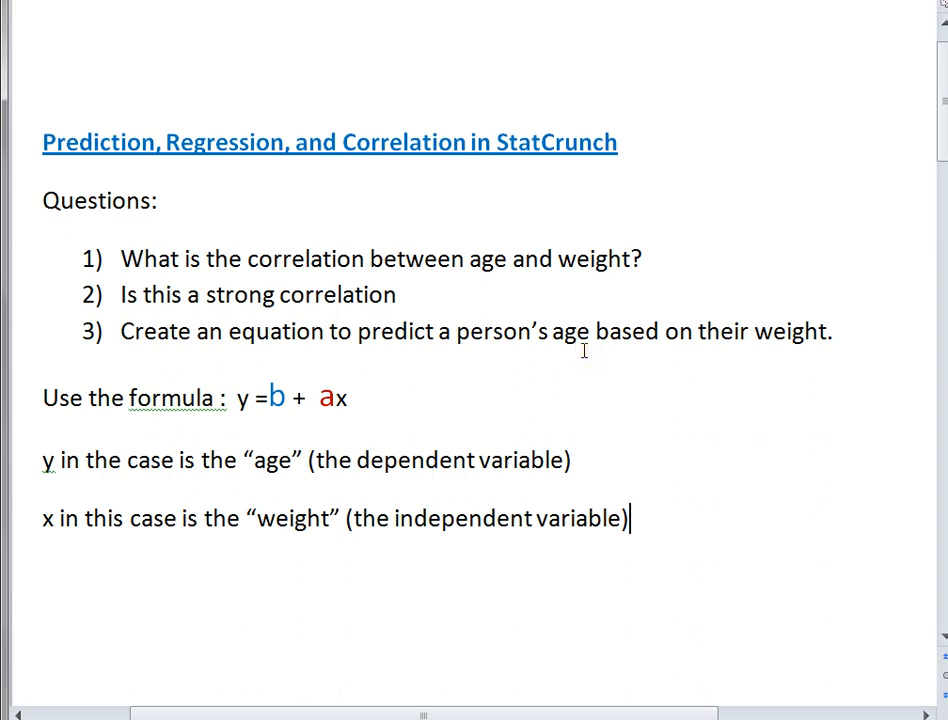
mouse_move(163, 331)
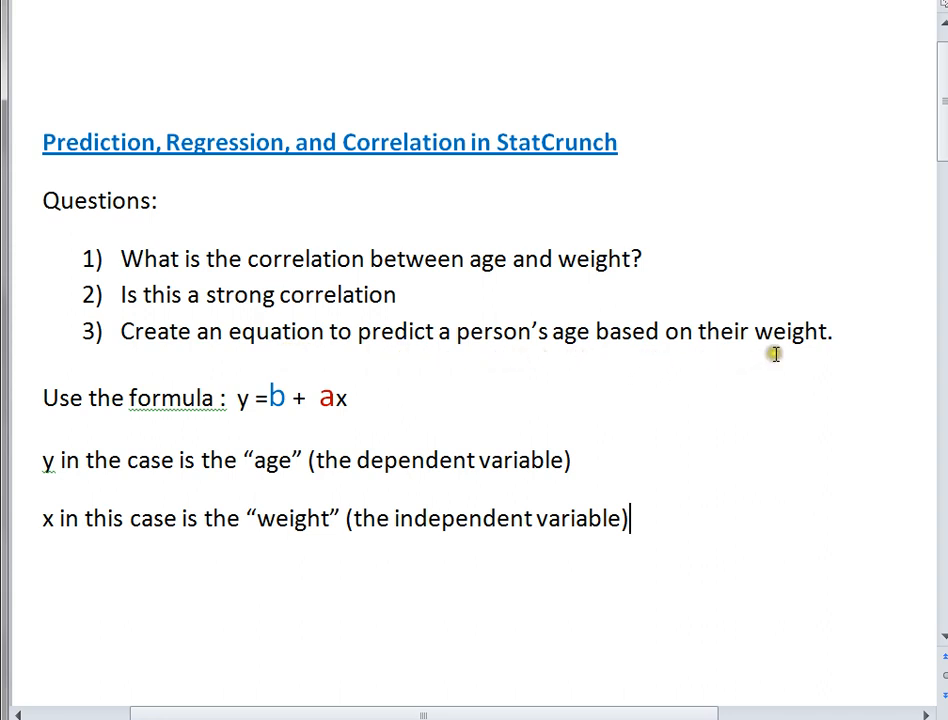
mouse_move(816, 323)
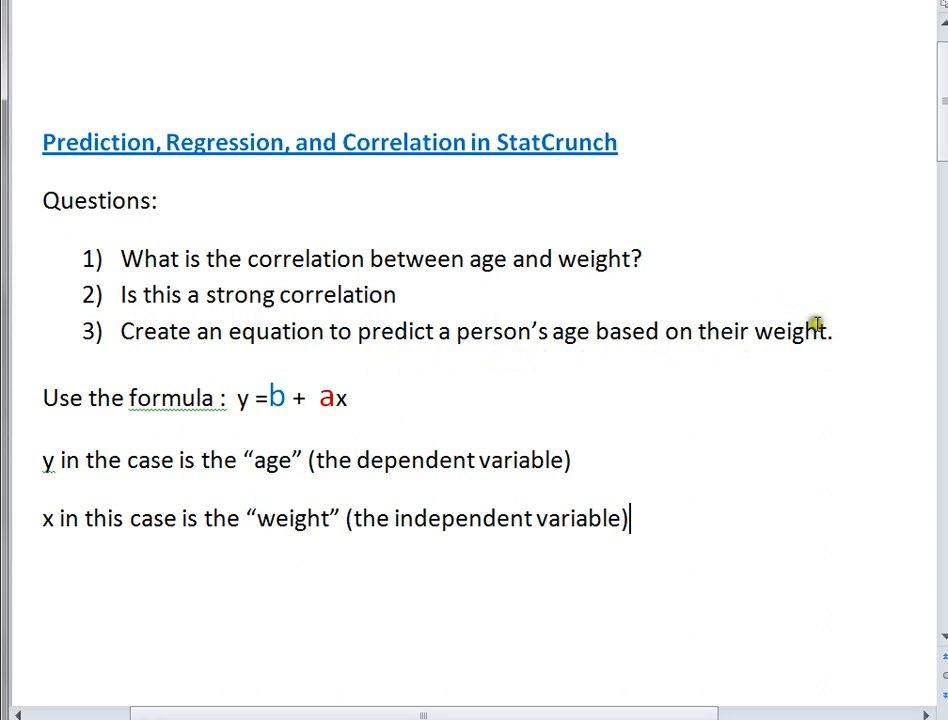
mouse_move(331, 552)
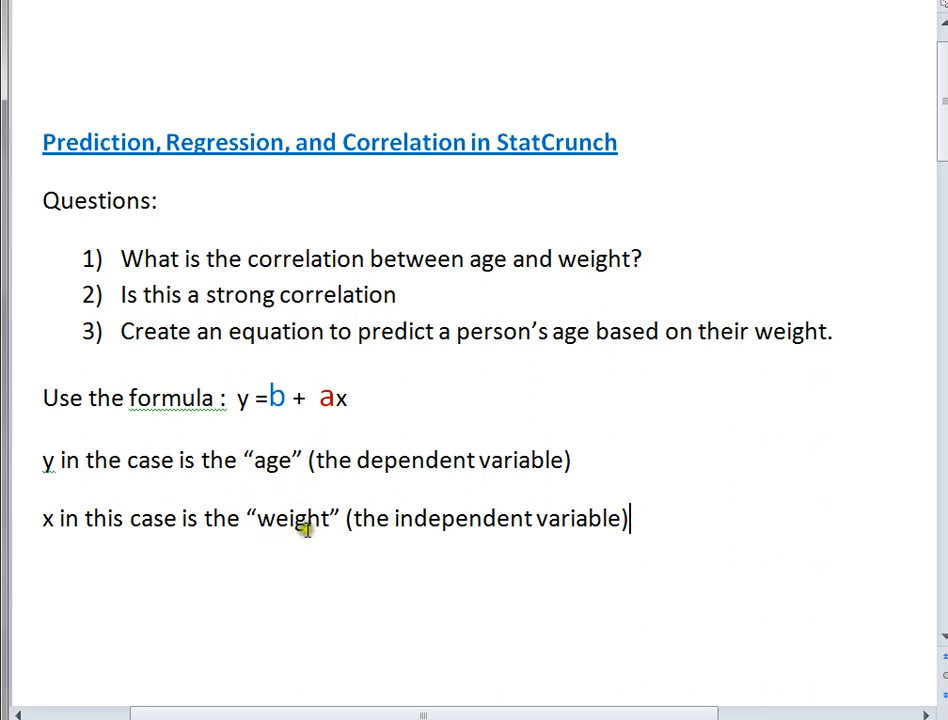
mouse_move(407, 470)
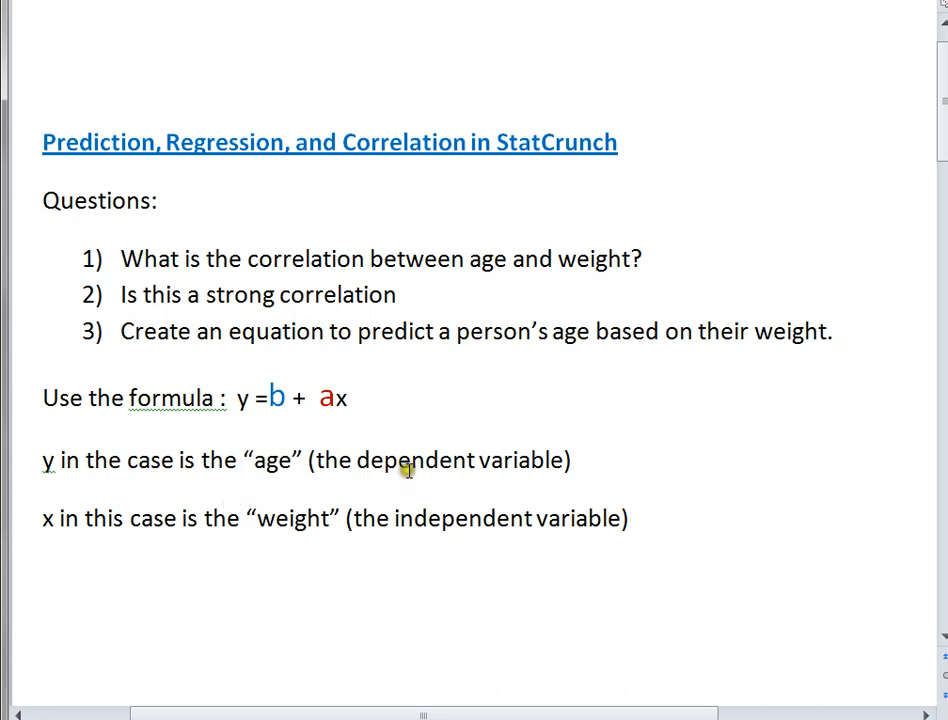
mouse_move(595, 542)
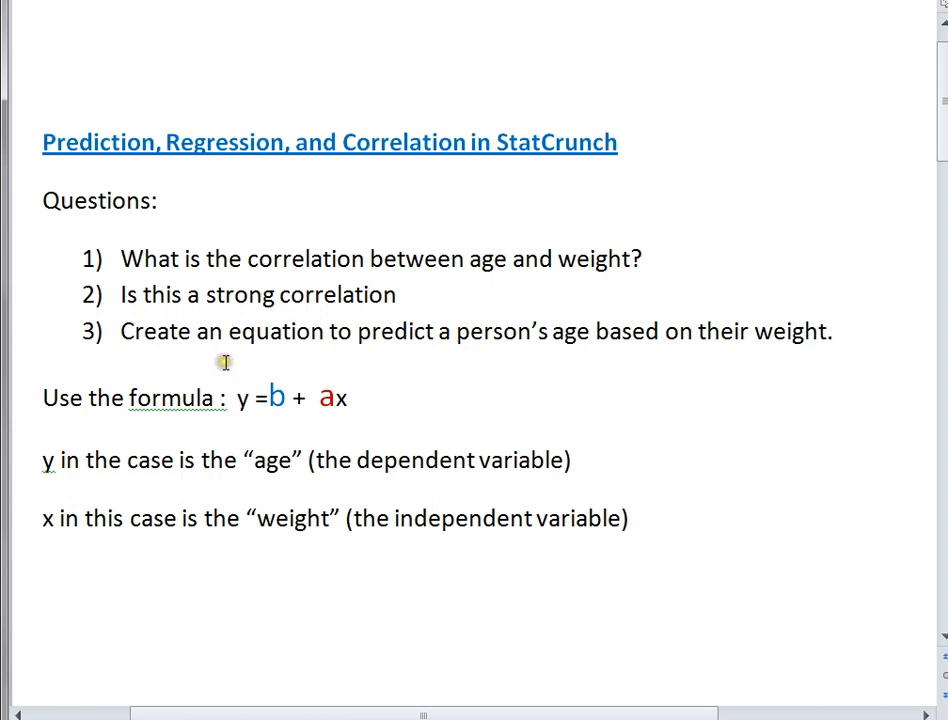
mouse_move(651, 492)
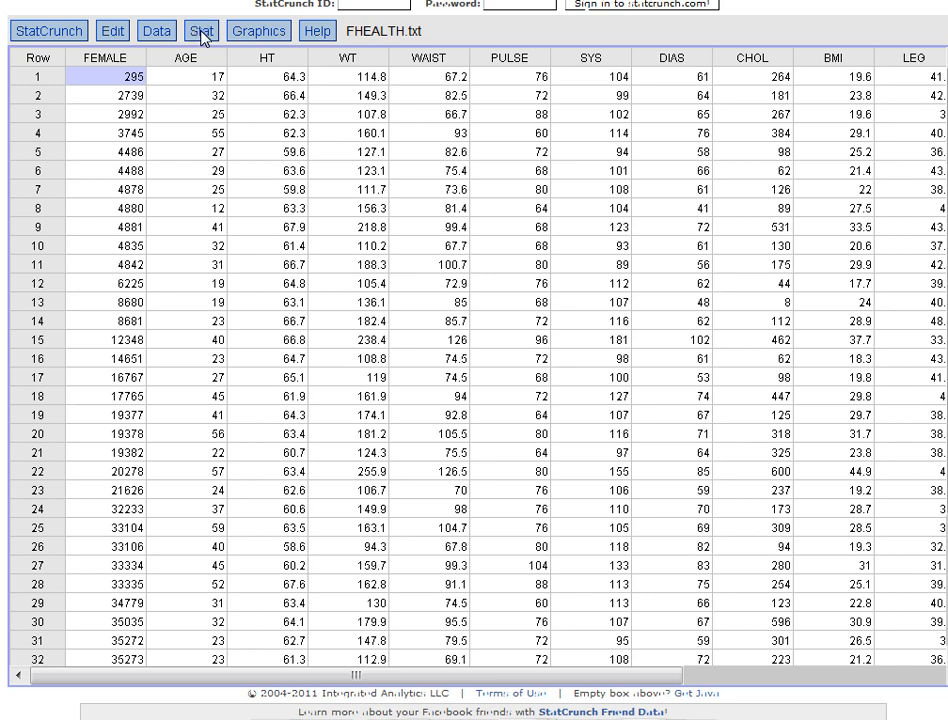
Open the Correlation tool under Stat > Summary Stats for FHEALTH data.
left_click(201, 30)
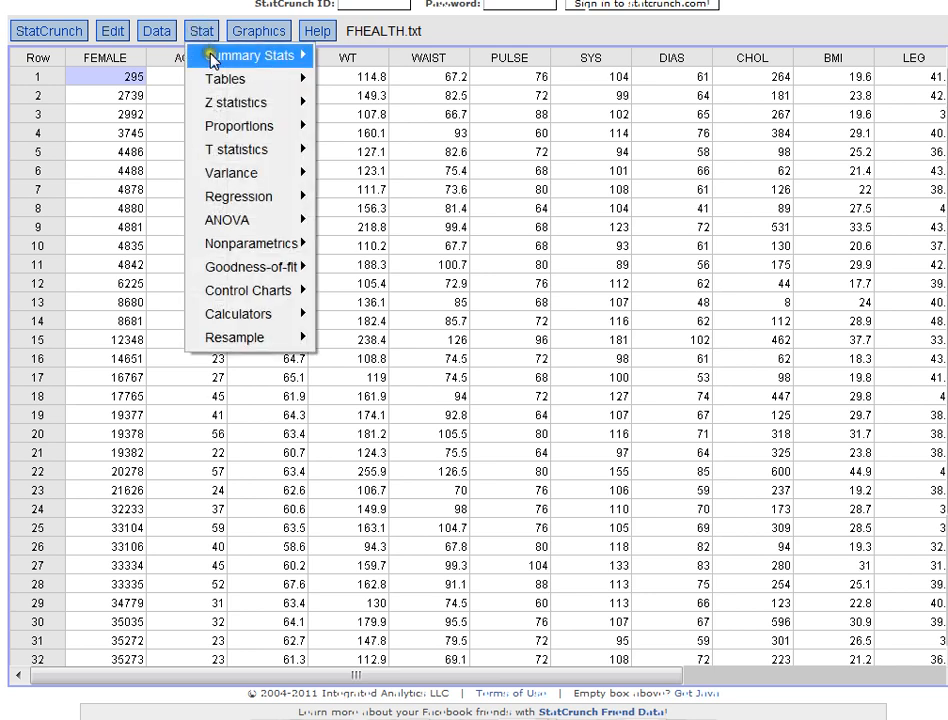
mouse_move(252, 57)
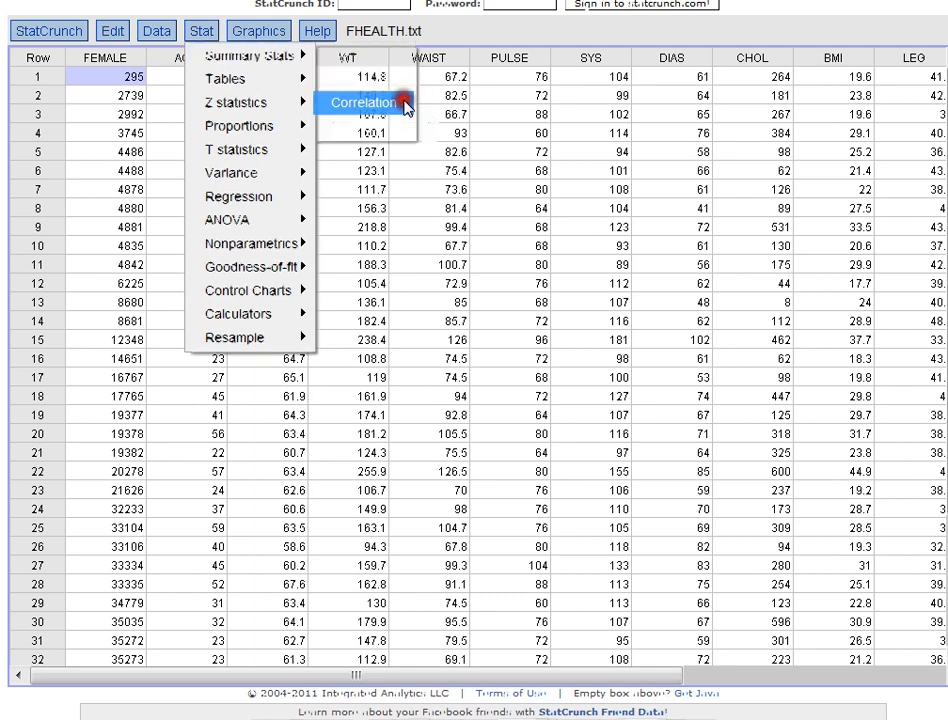
left_click(365, 97)
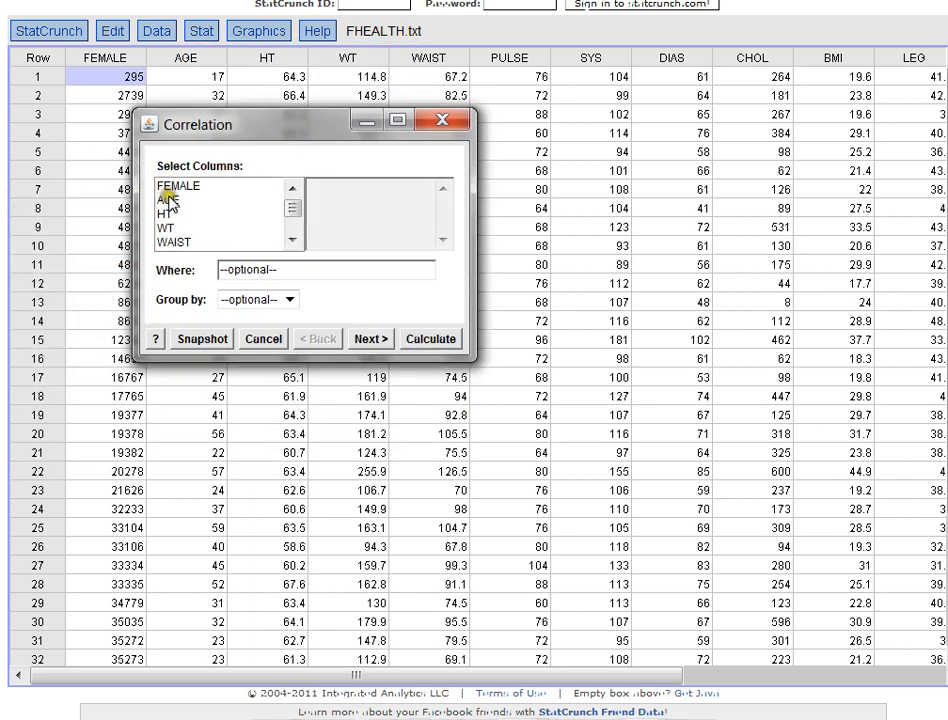
Compute the AGE–WT correlation, giving 0.56300324.
left_click(172, 201)
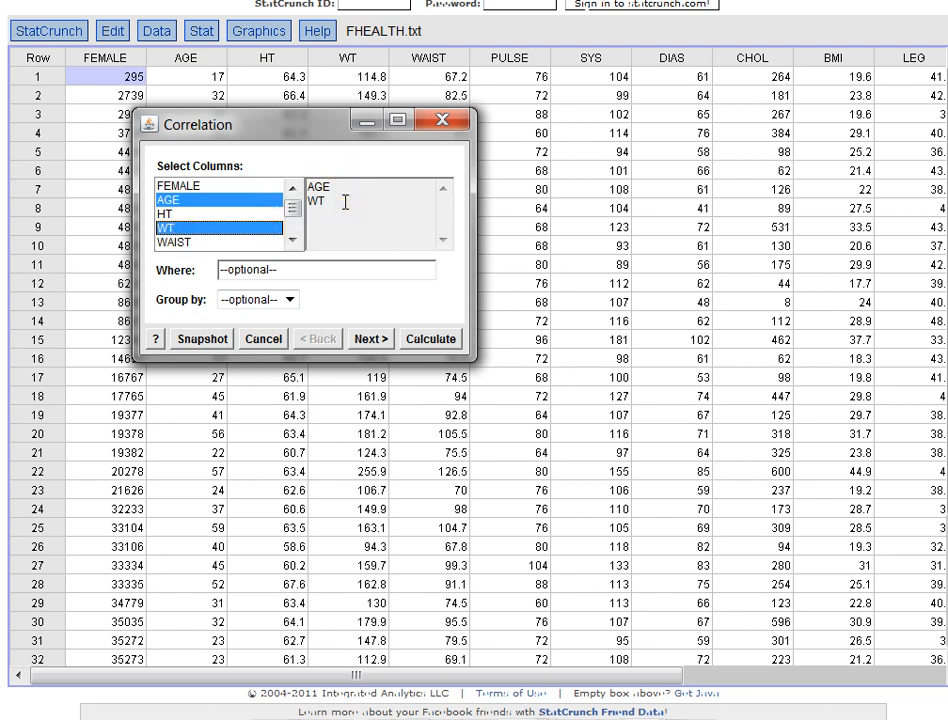
mouse_move(343, 220)
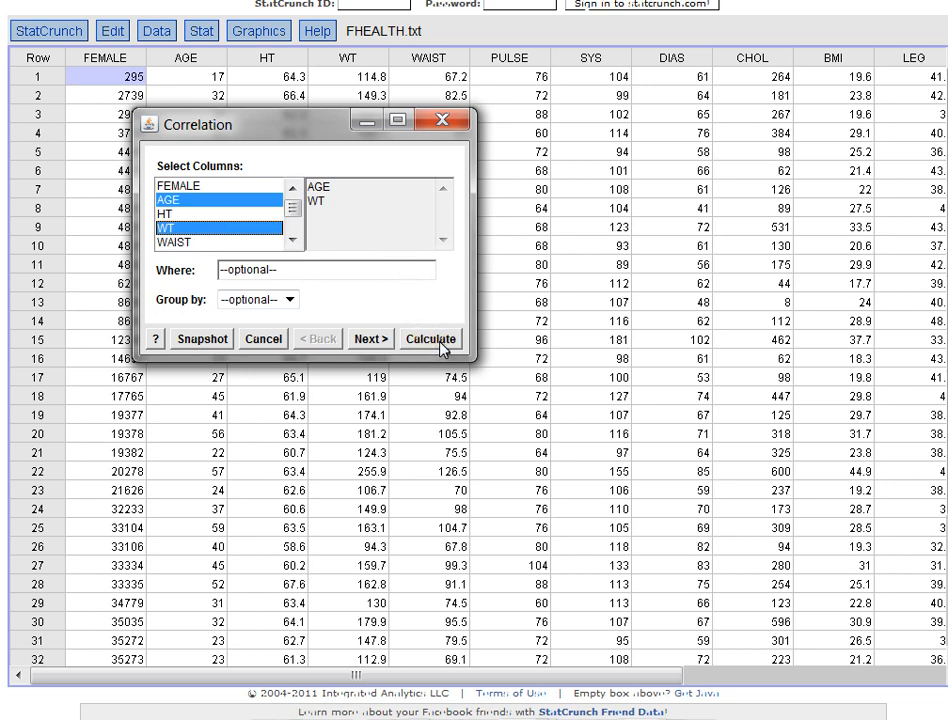
left_click(429, 338)
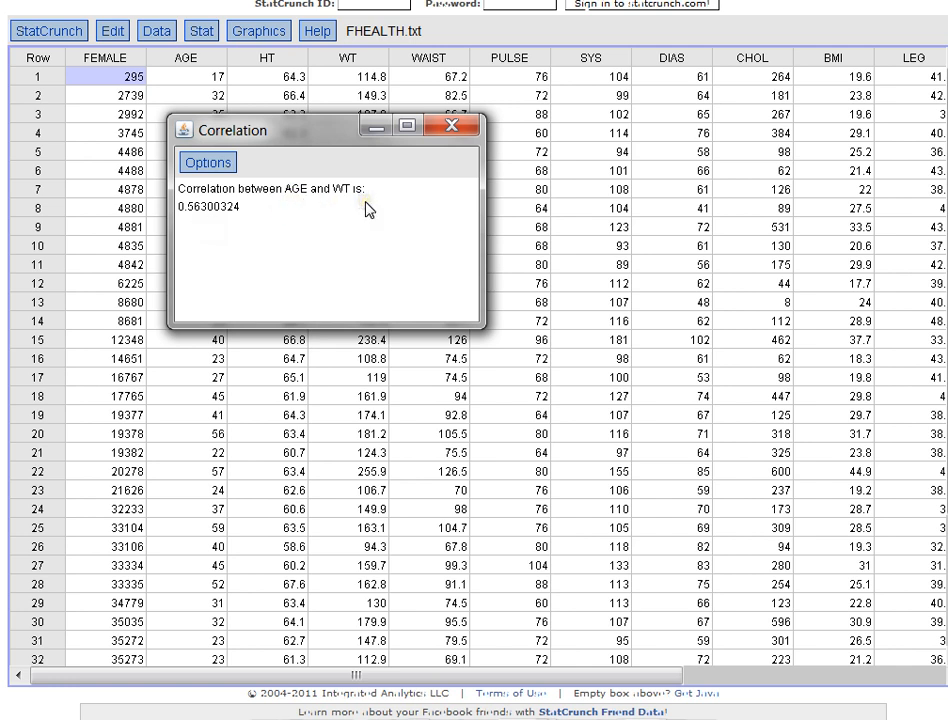
mouse_move(205, 220)
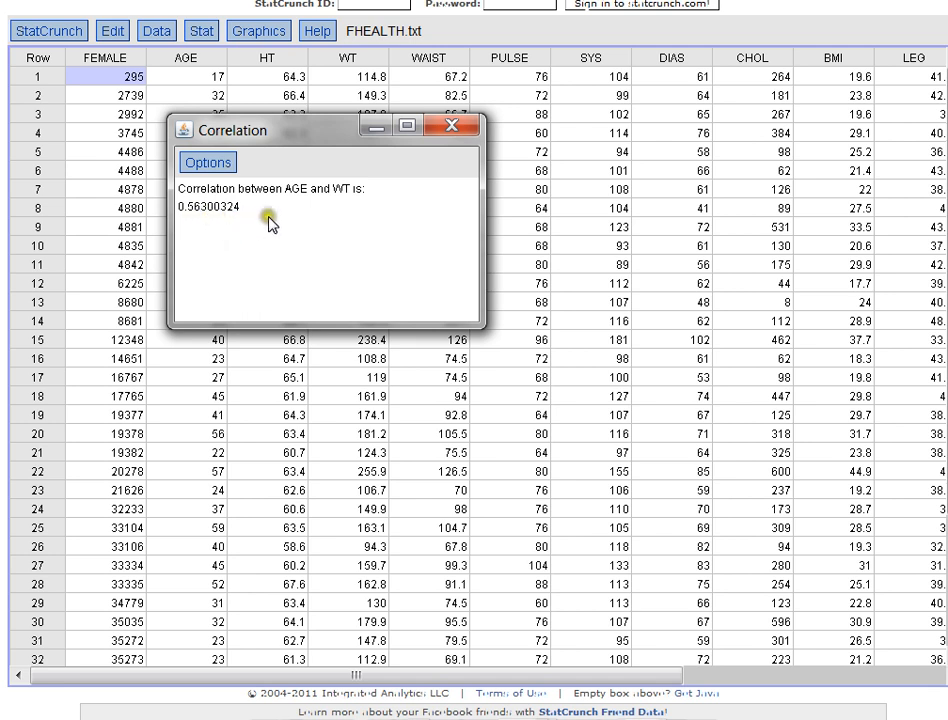
mouse_move(282, 223)
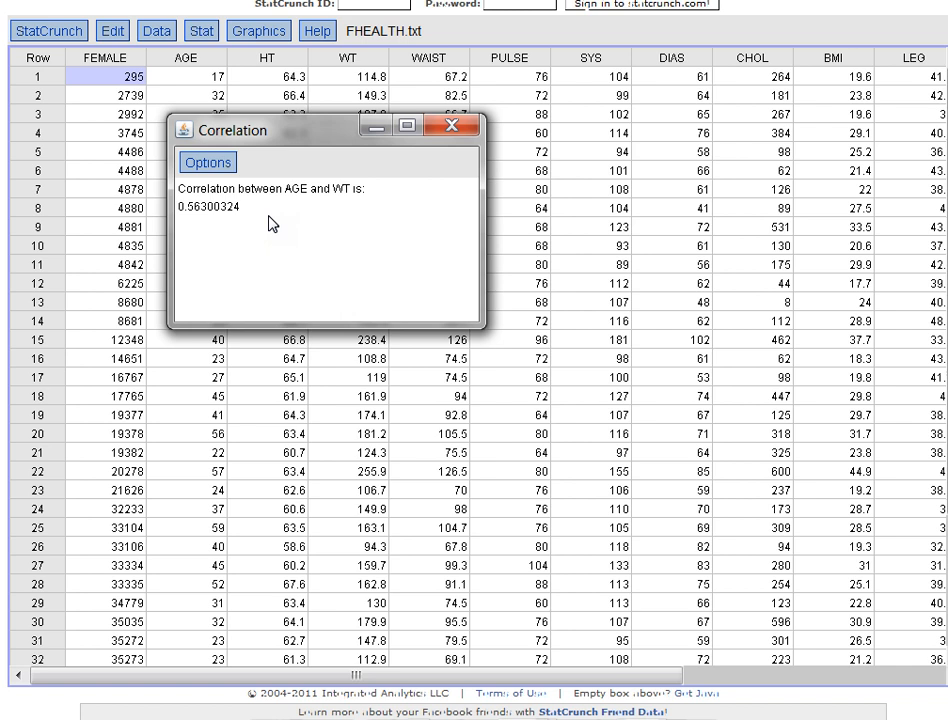
mouse_move(160, 238)
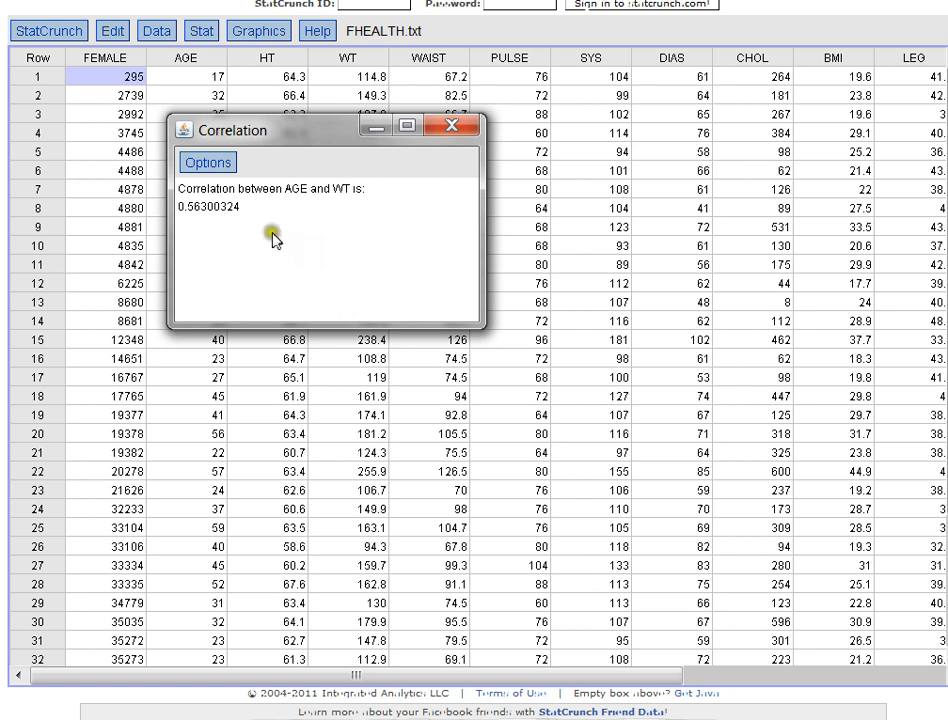
mouse_move(210, 227)
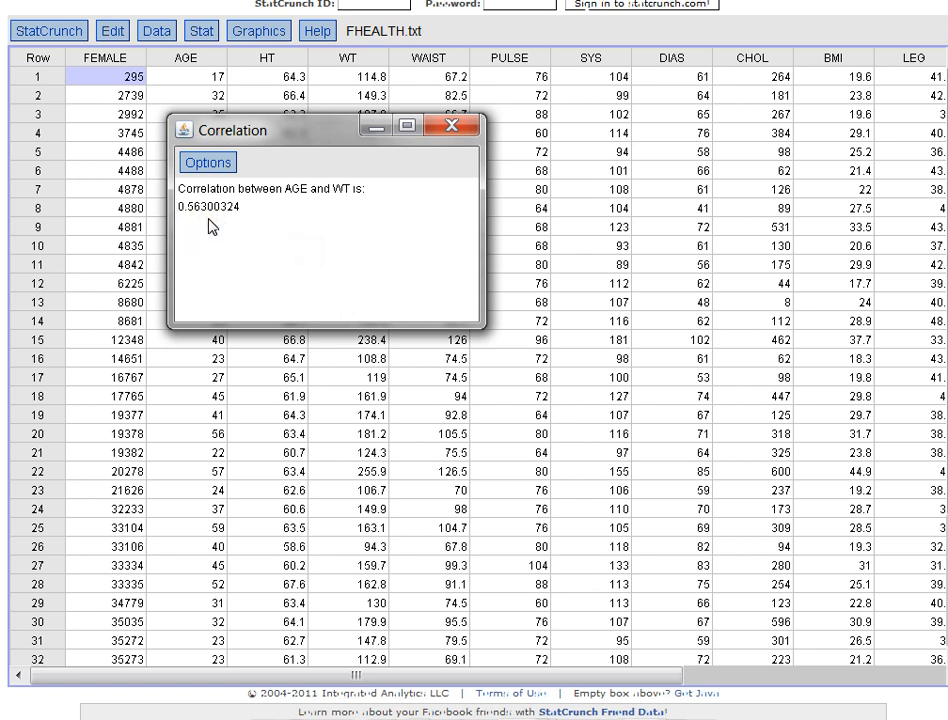
mouse_move(193, 220)
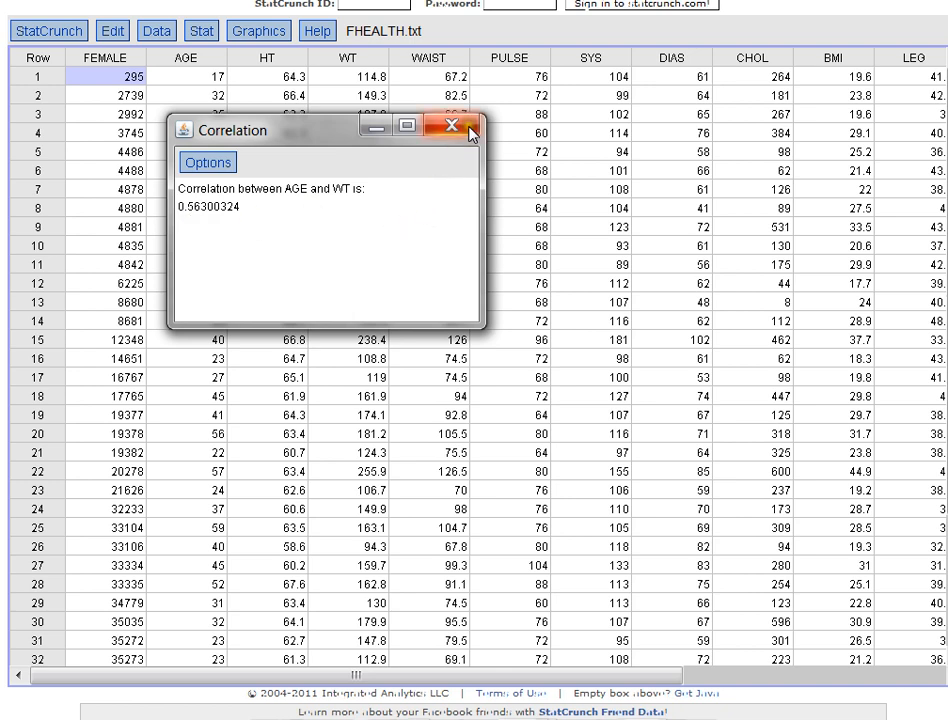
Close the correlation result window showing 0.56300324.
left_click(451, 130)
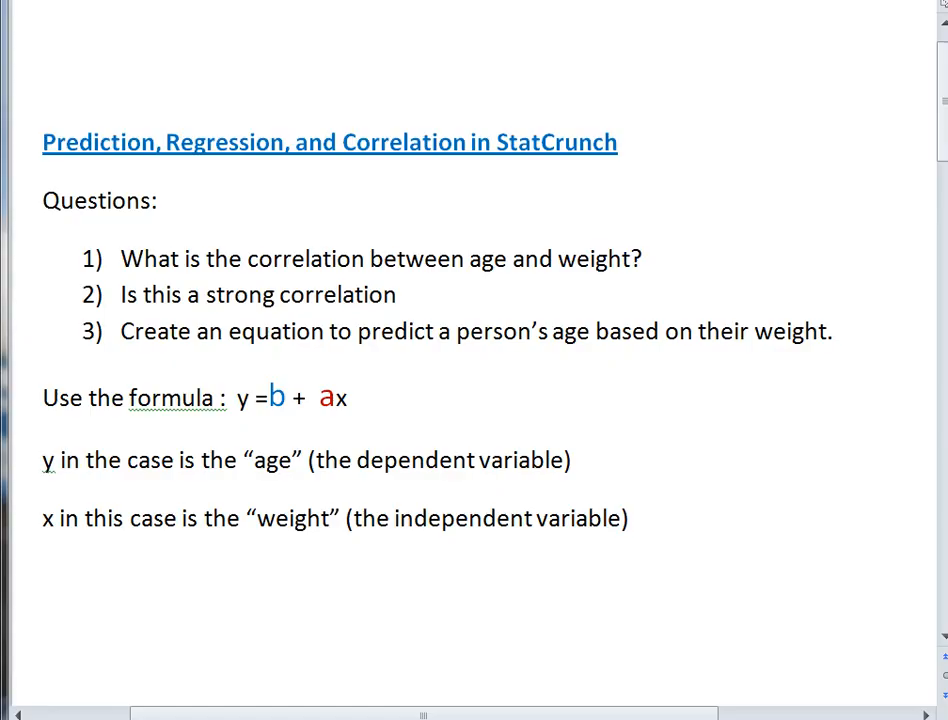
mouse_move(322, 561)
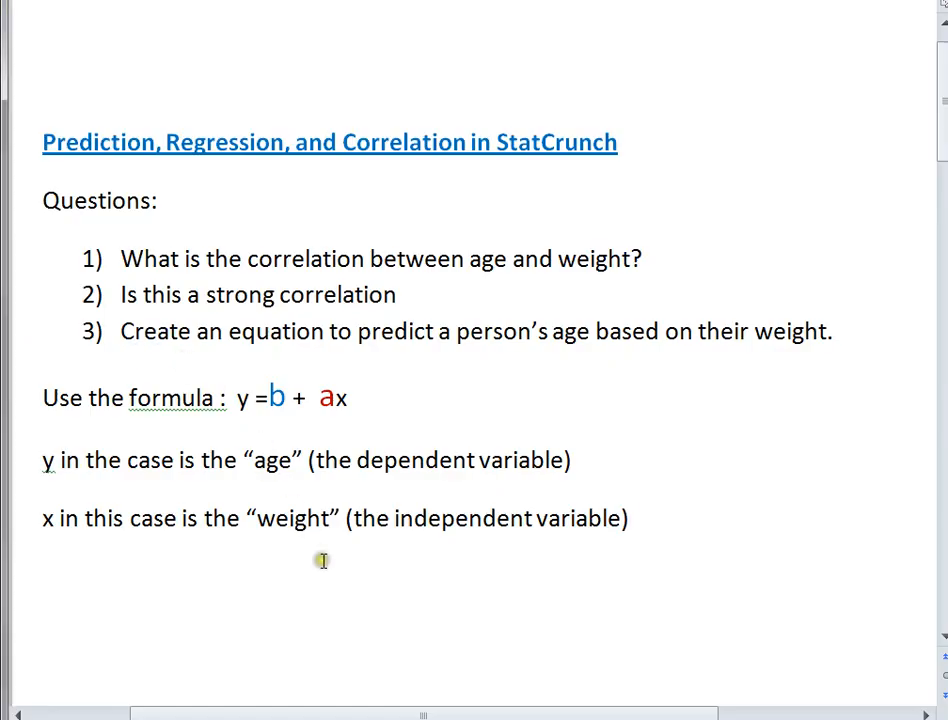
mouse_move(240, 331)
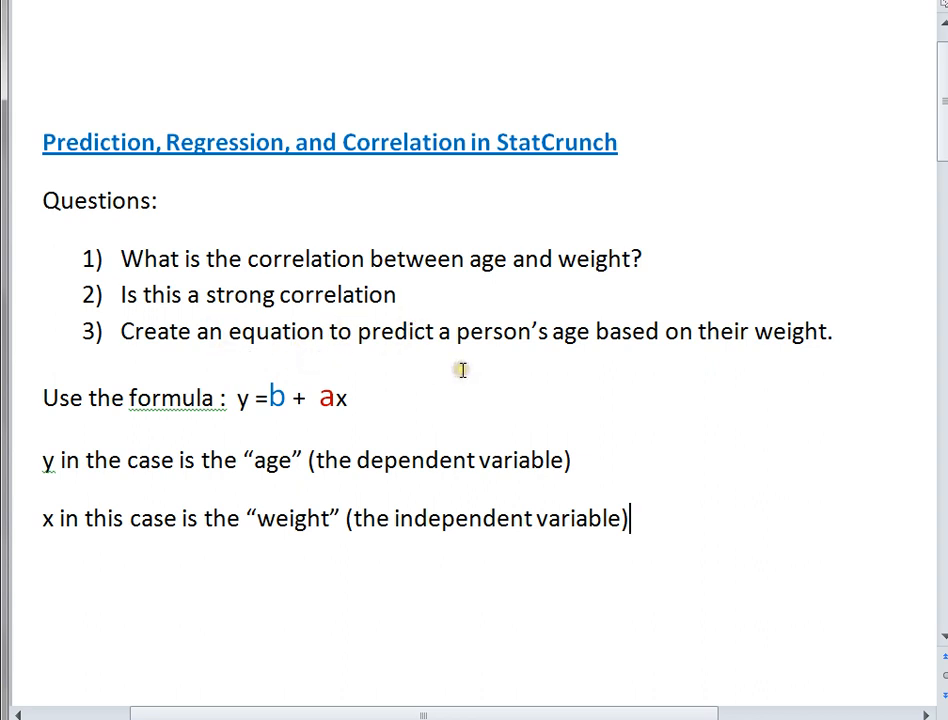
mouse_move(818, 348)
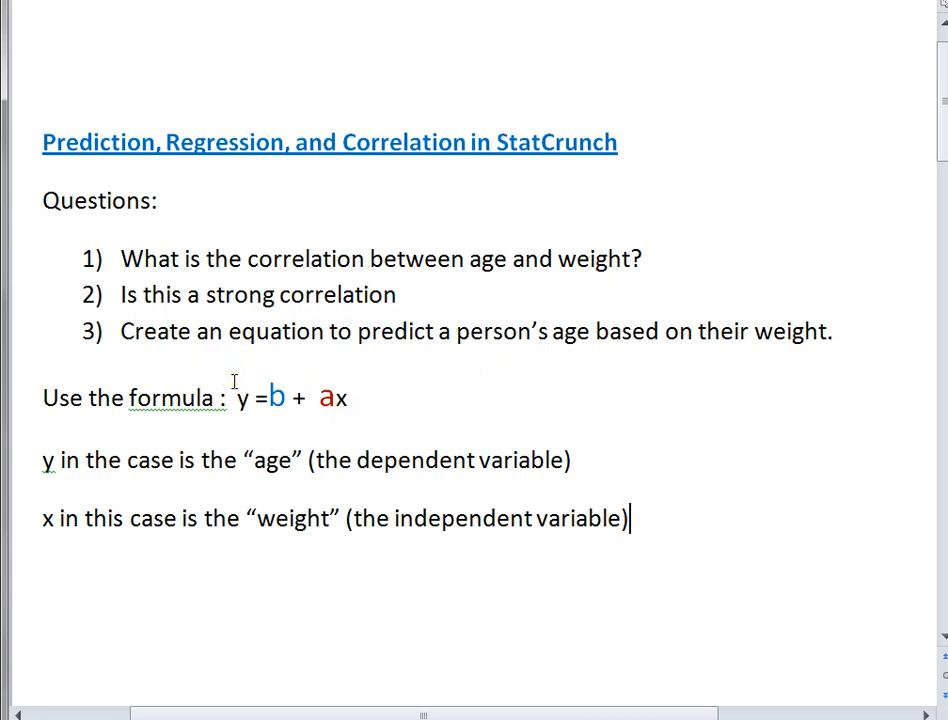
mouse_move(427, 301)
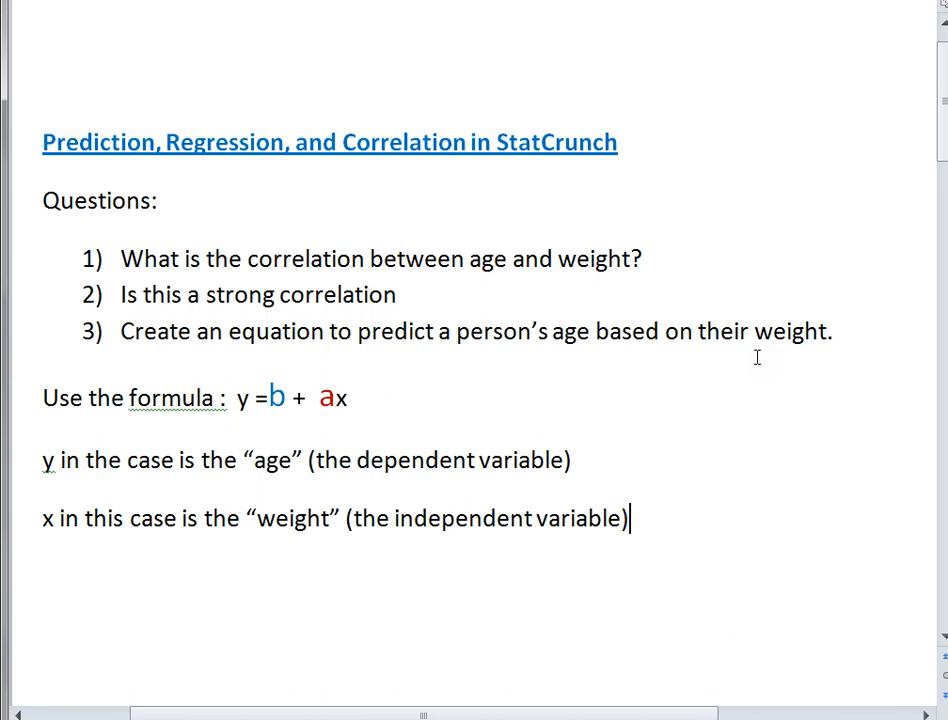
mouse_move(213, 363)
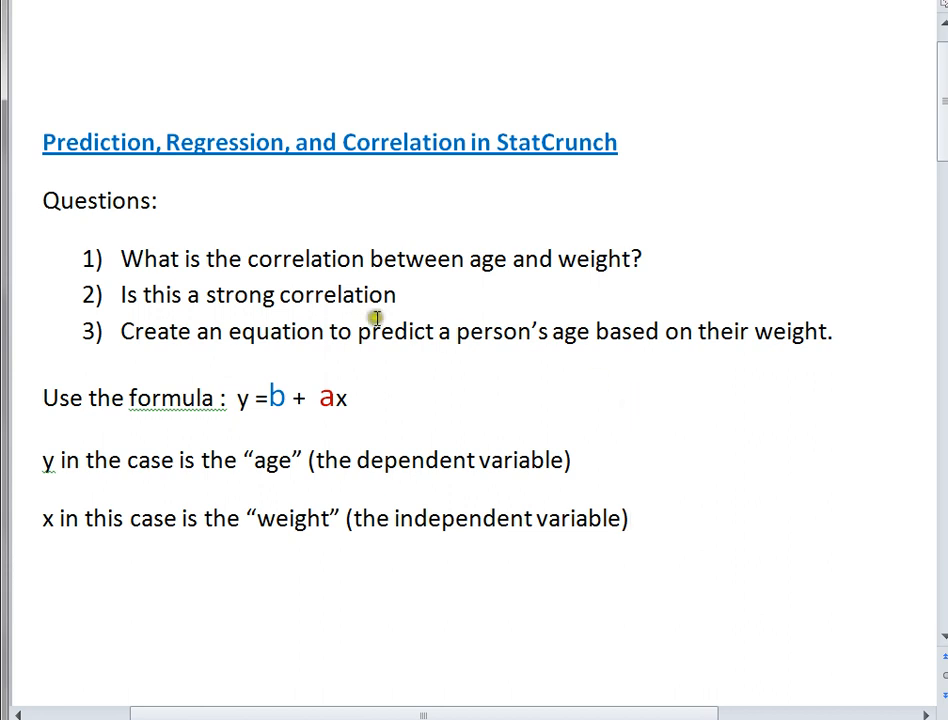
mouse_move(414, 296)
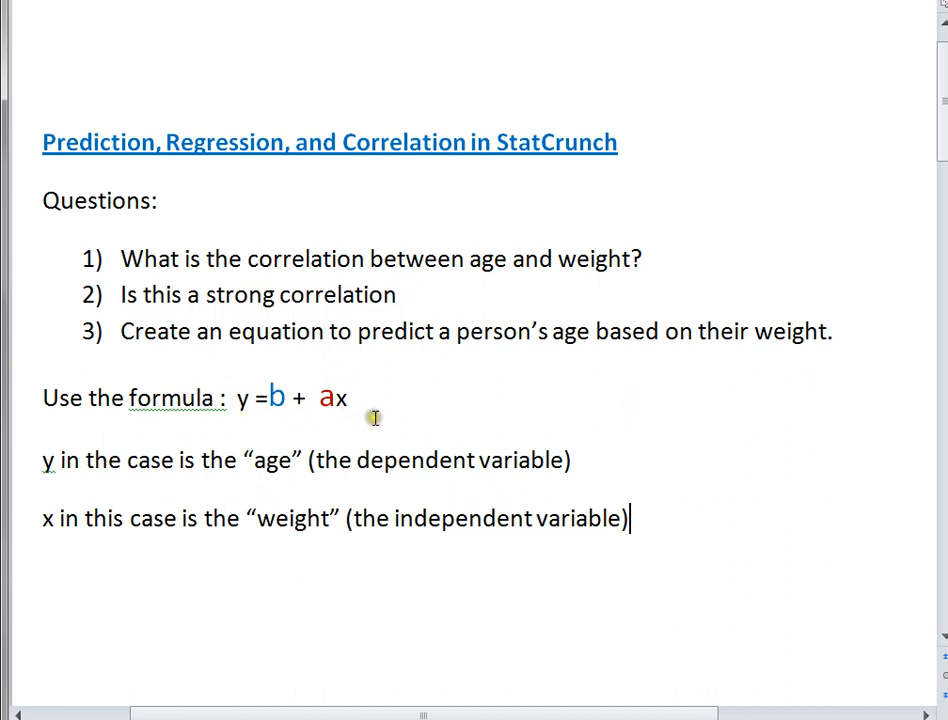
mouse_move(555, 387)
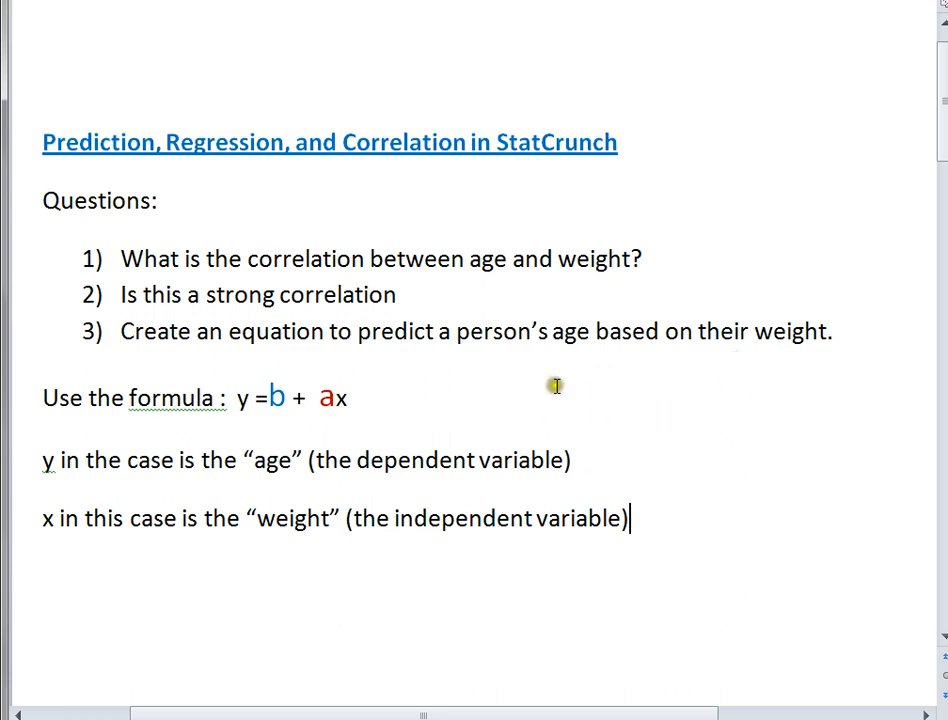
mouse_move(815, 367)
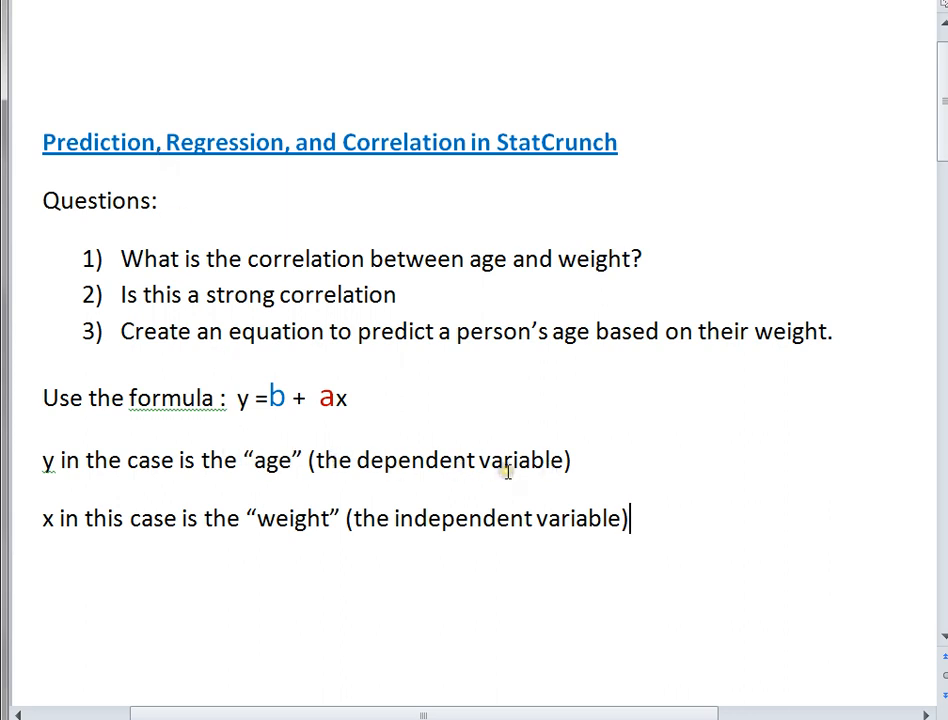
mouse_move(350, 528)
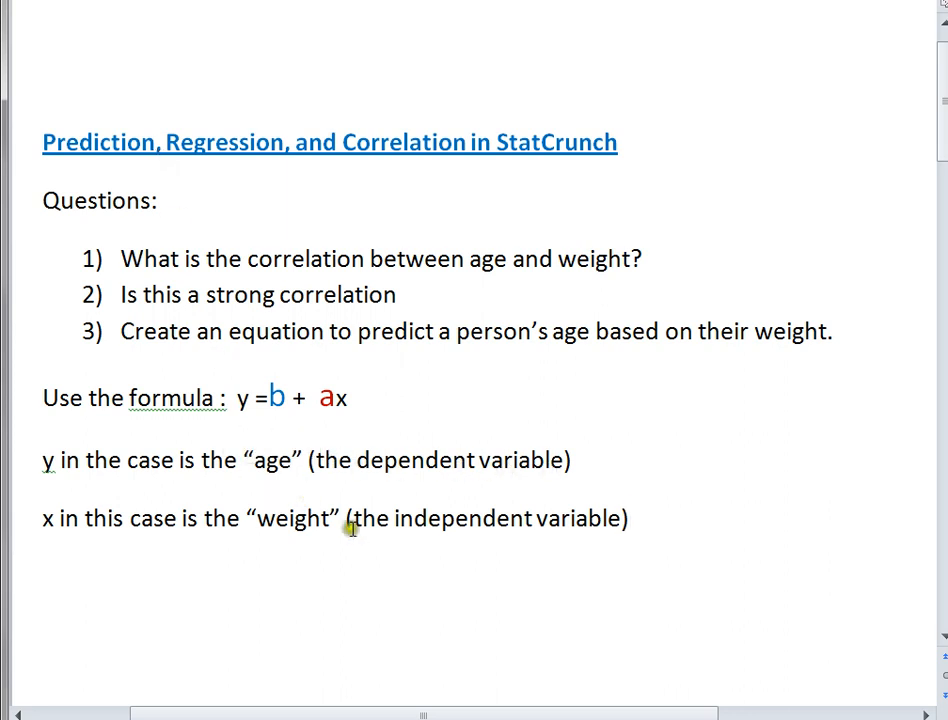
mouse_move(320, 548)
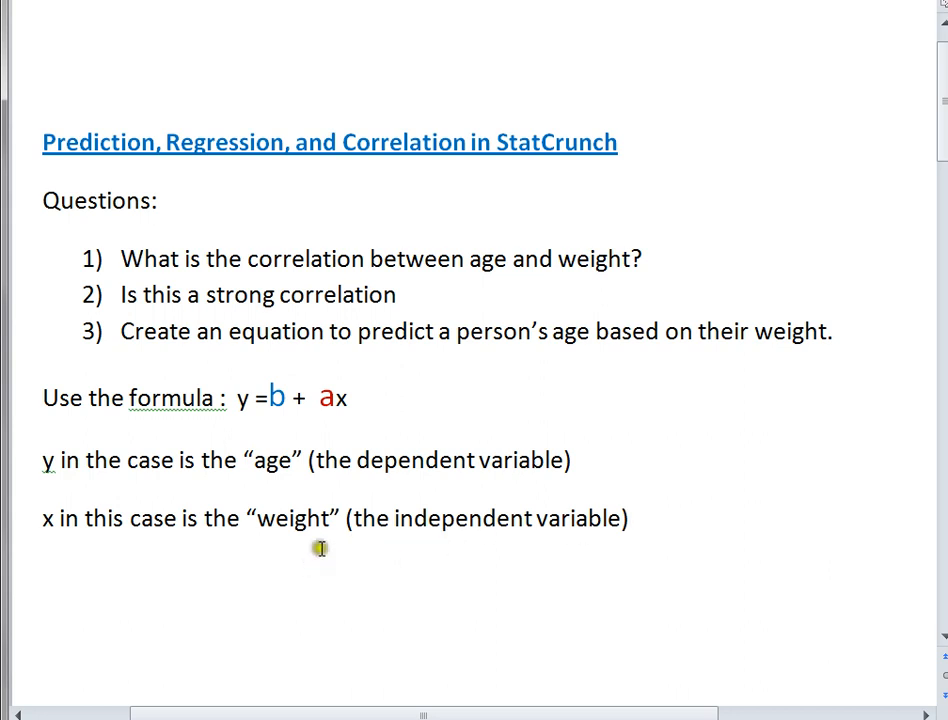
mouse_move(258, 144)
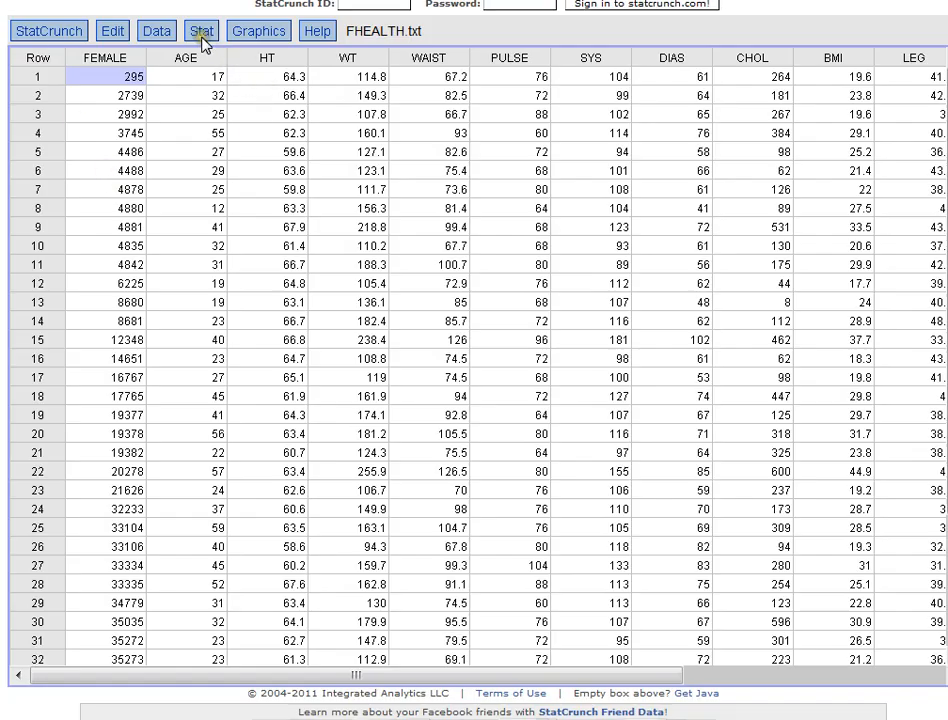
Open Stat > Regression > Simple Linear for the FHEALTH data.
left_click(201, 30)
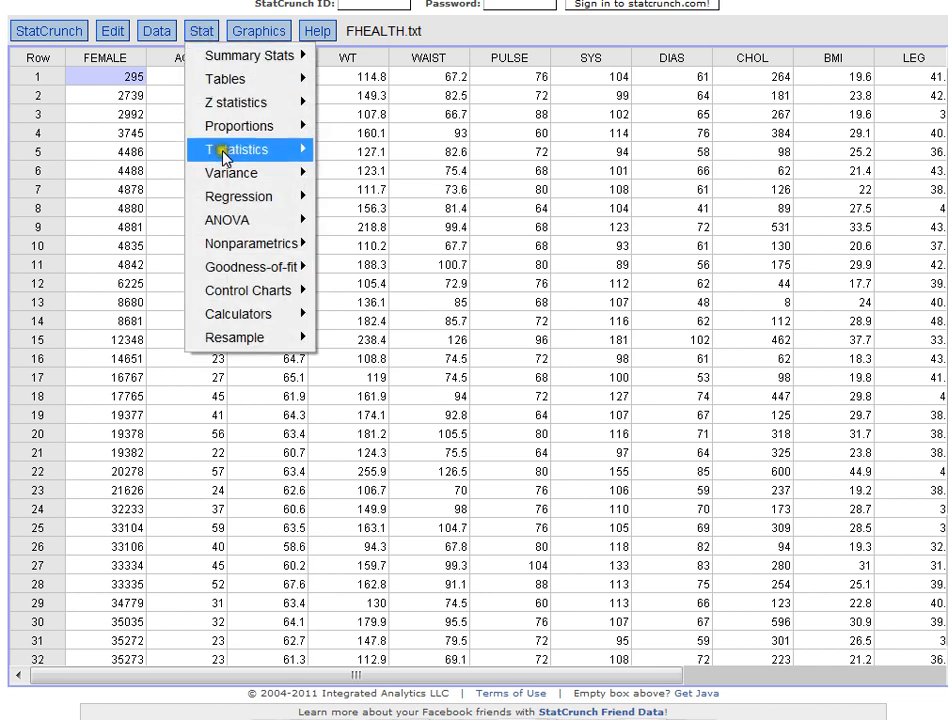
mouse_move(238, 196)
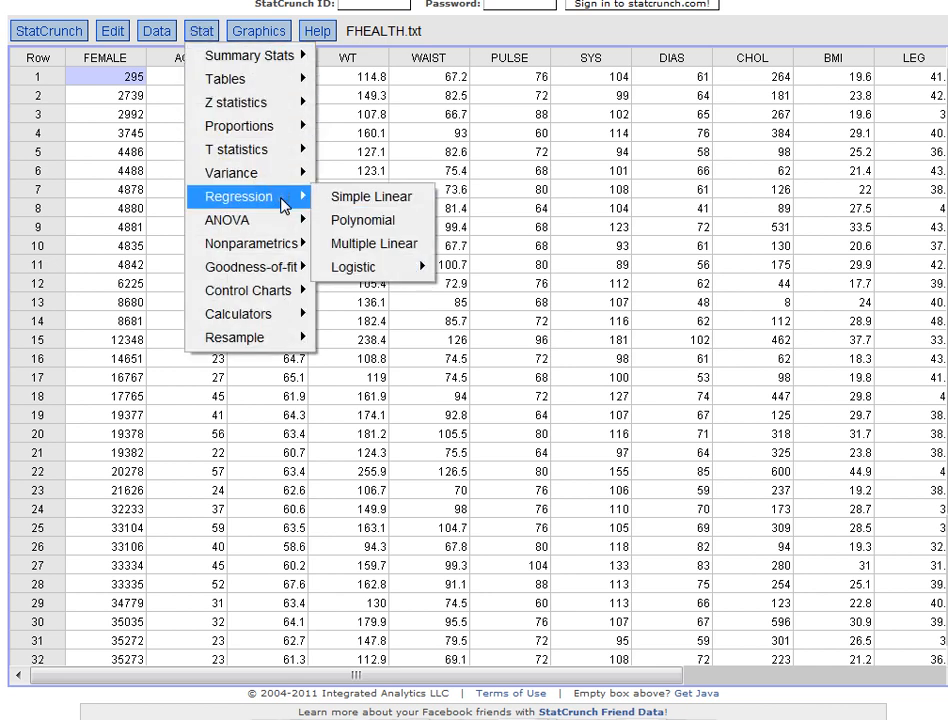
mouse_move(371, 196)
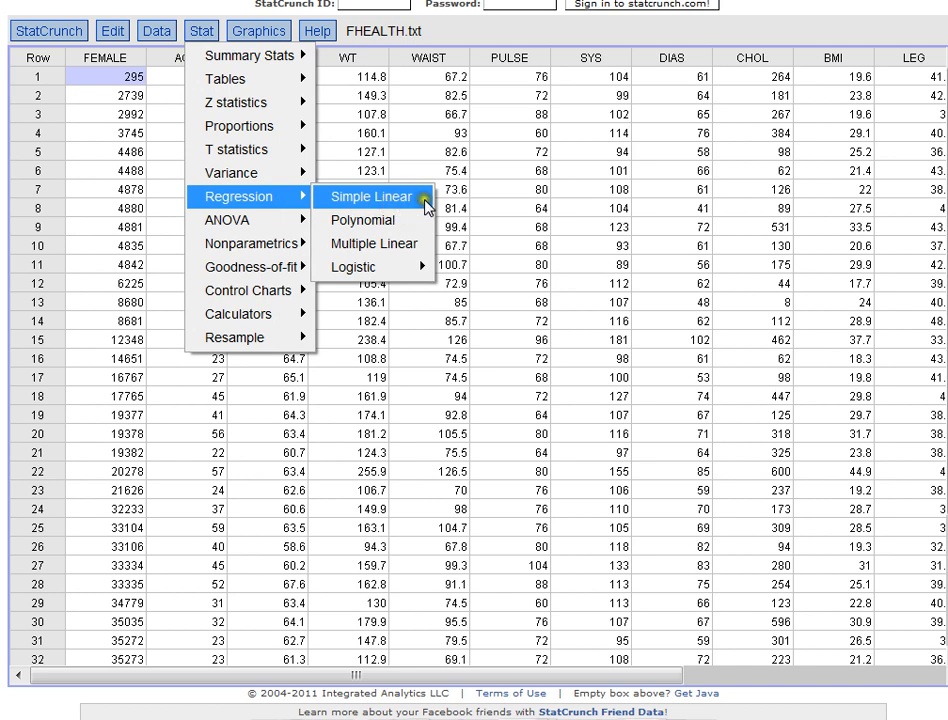
mouse_move(420, 205)
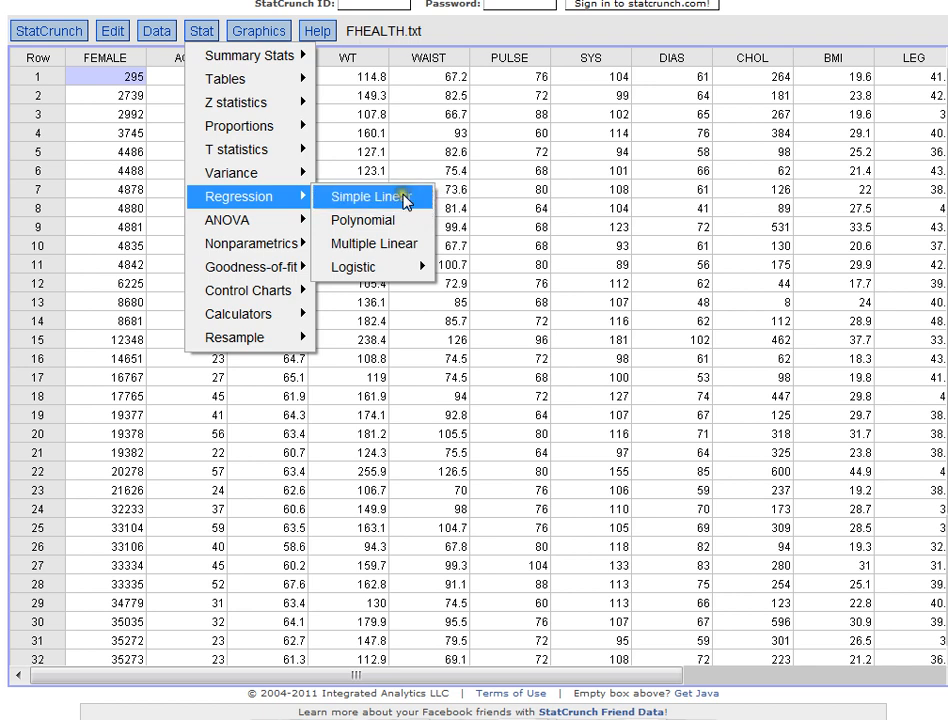
left_click(362, 196)
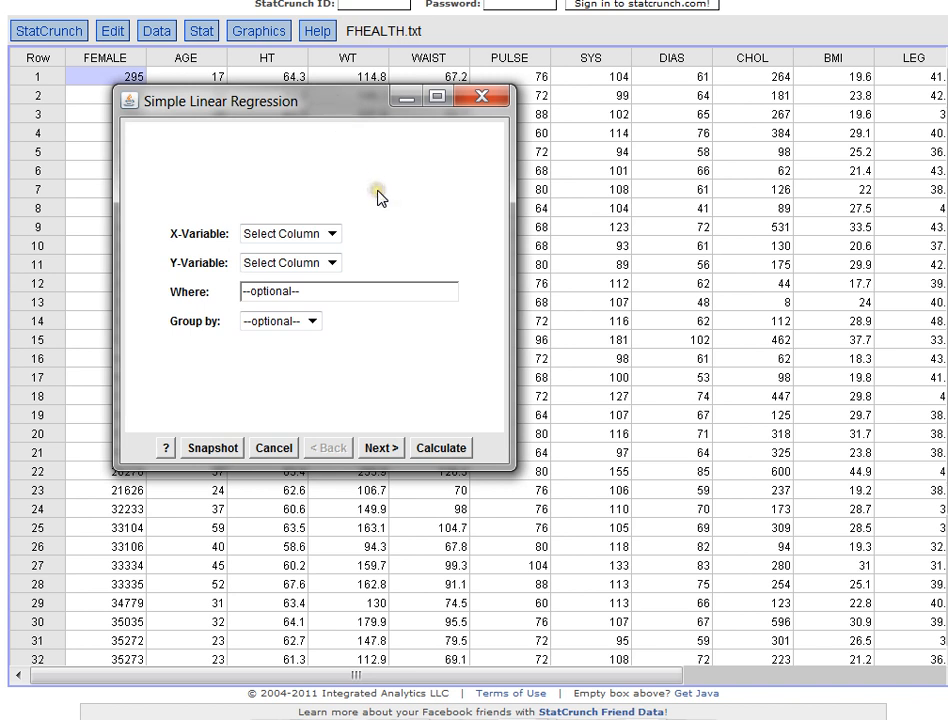
mouse_move(213, 262)
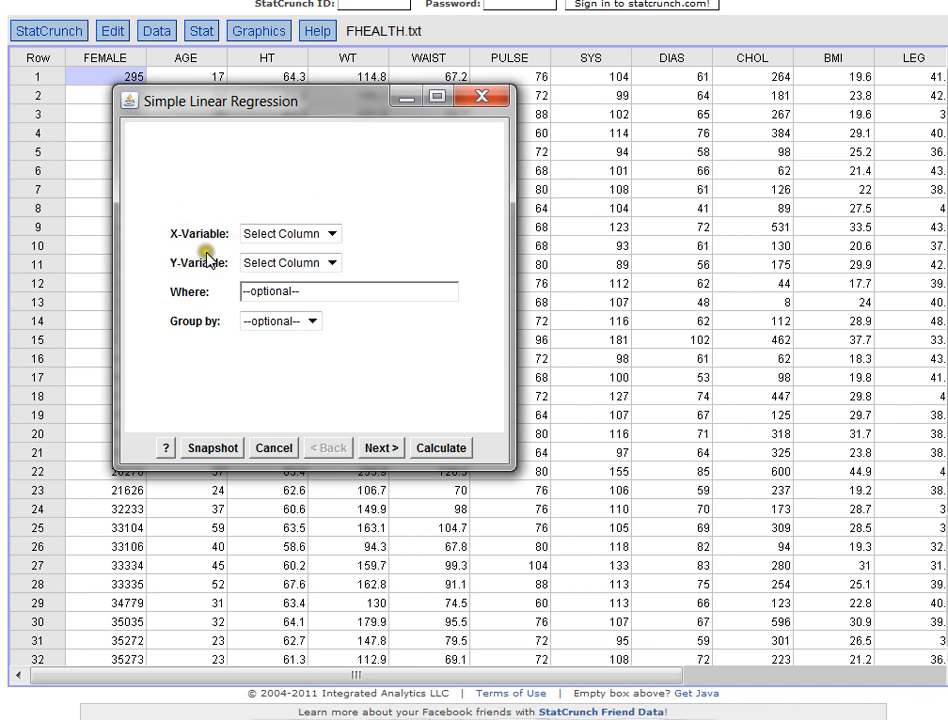
mouse_move(177, 249)
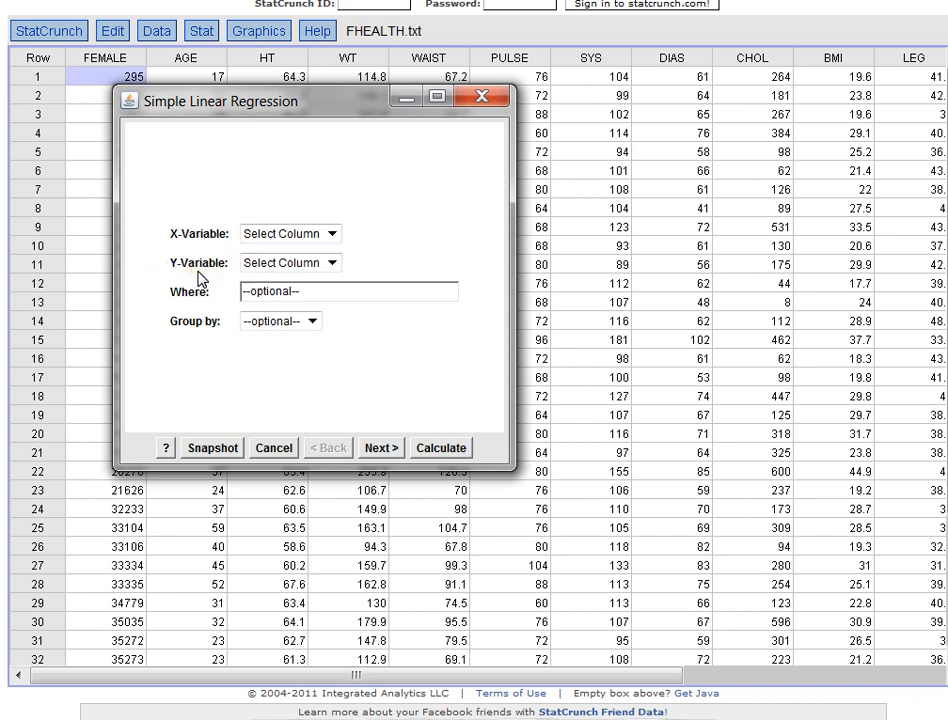
mouse_move(200, 269)
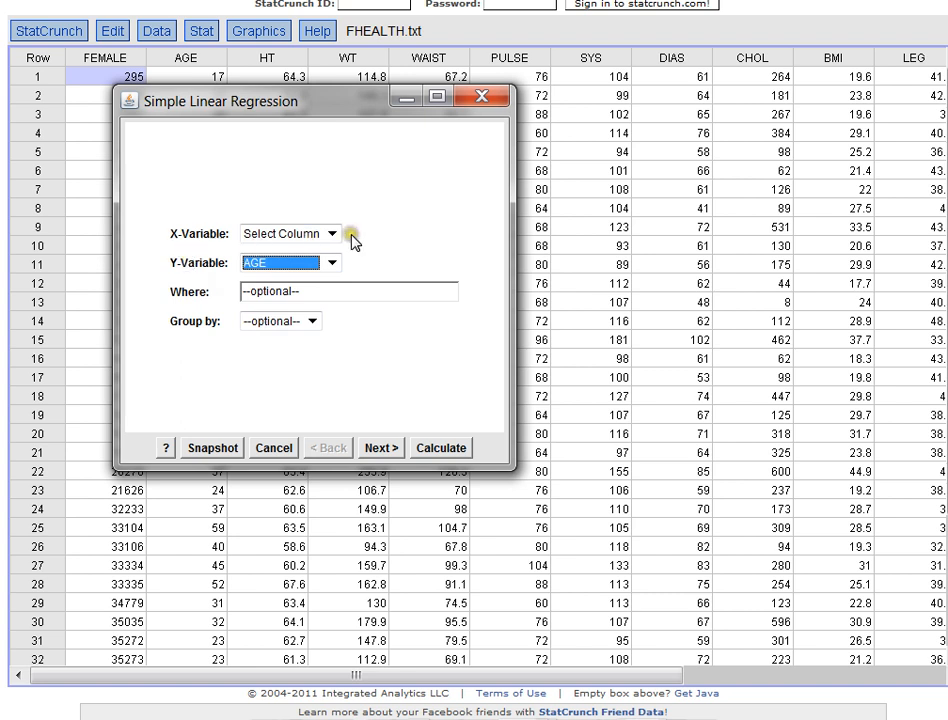
Regress AGE on WT, giving AGE = 5.9731817 + 0.18637545 WT, R-sq 0.317.
left_click(332, 233)
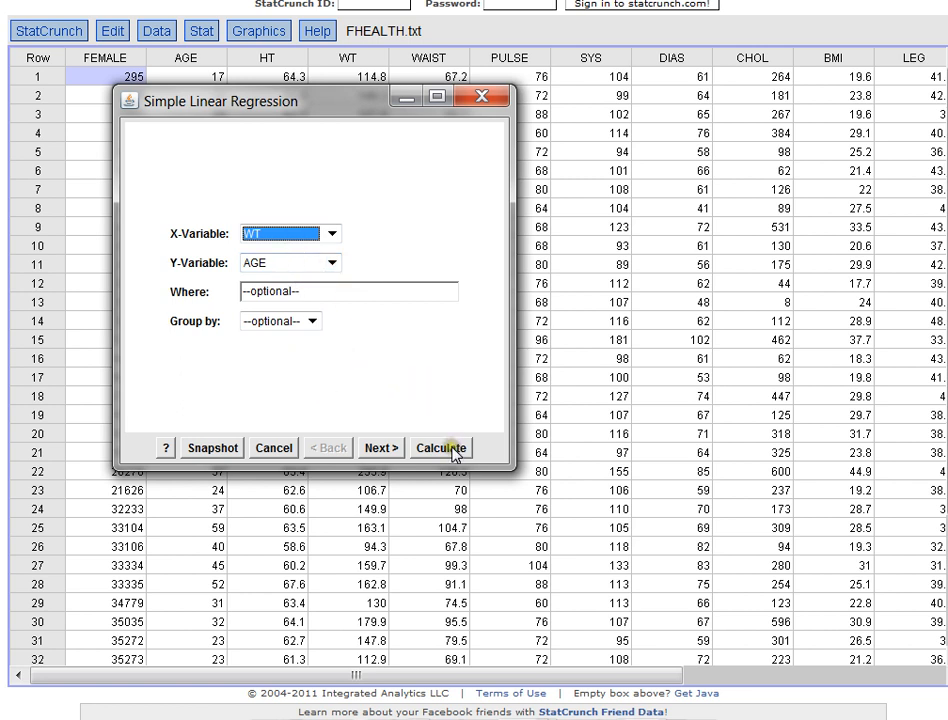
left_click(440, 447)
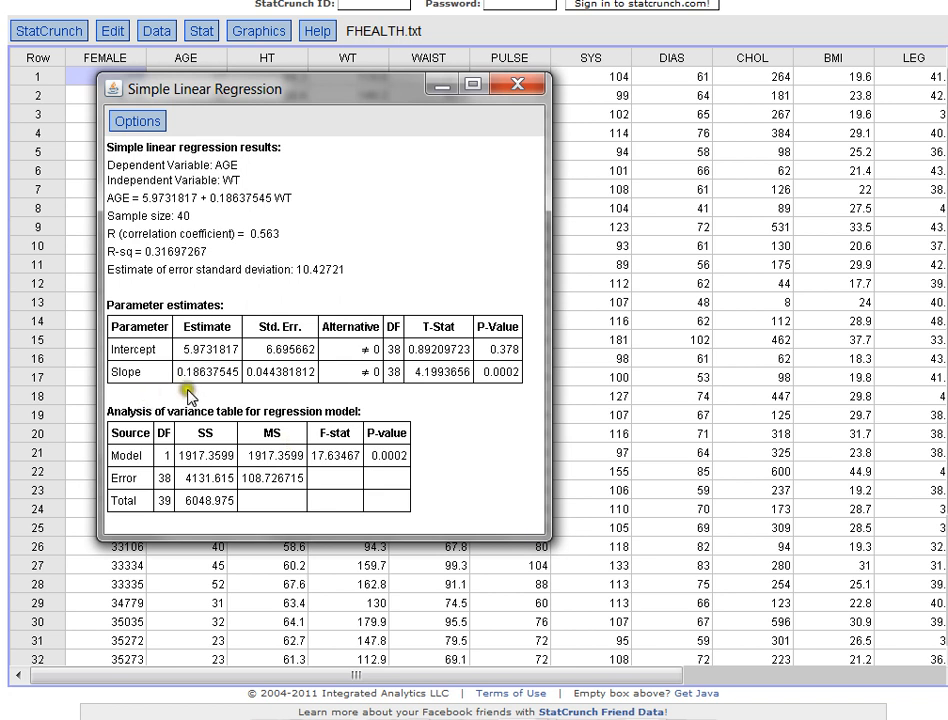
mouse_move(208, 394)
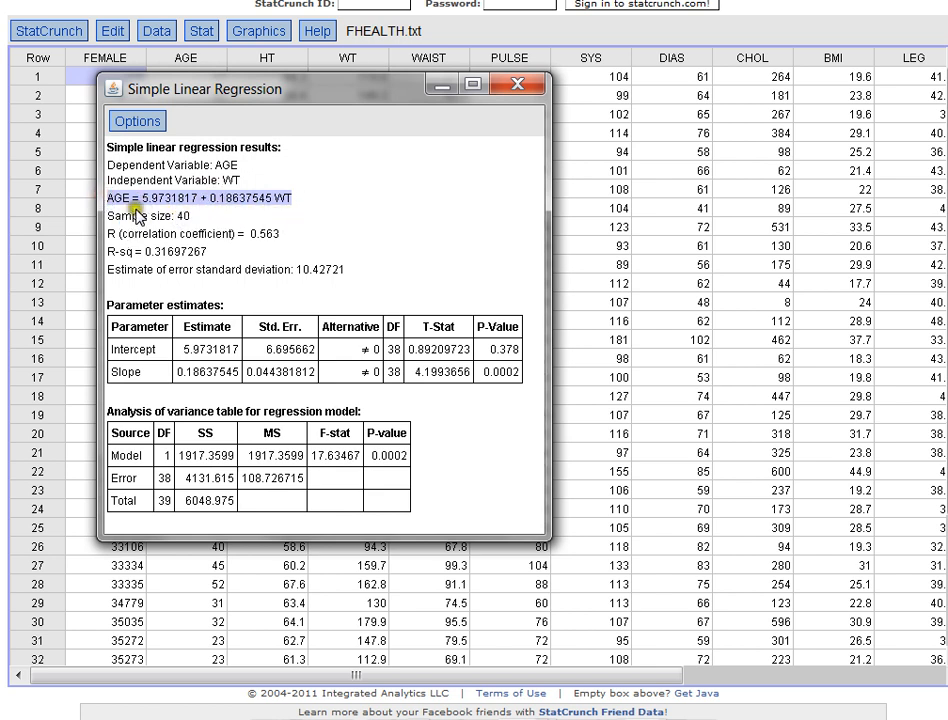
mouse_move(281, 219)
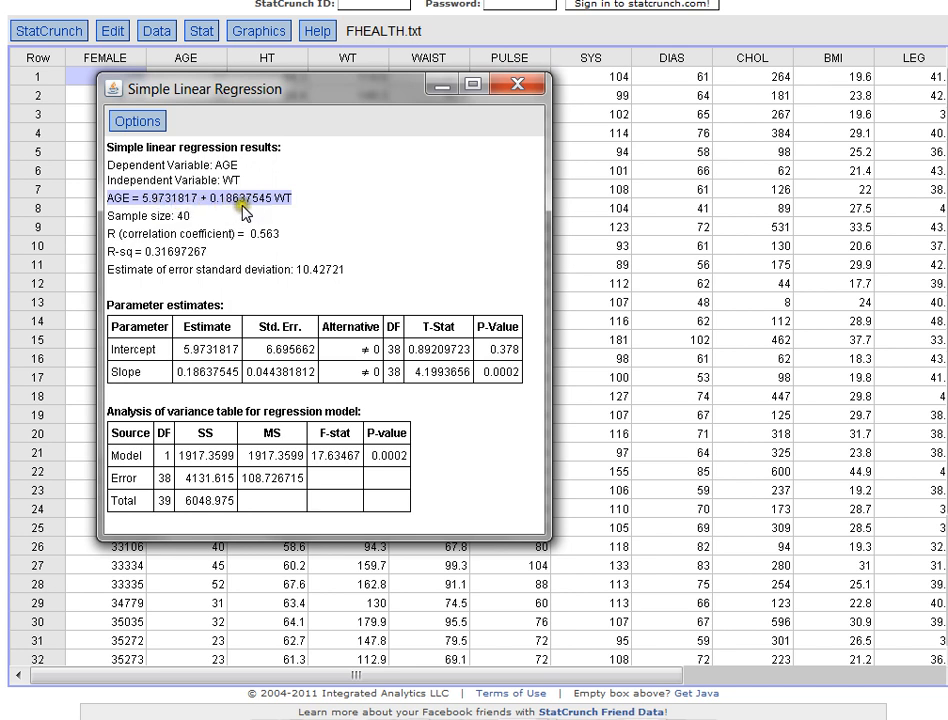
mouse_move(280, 210)
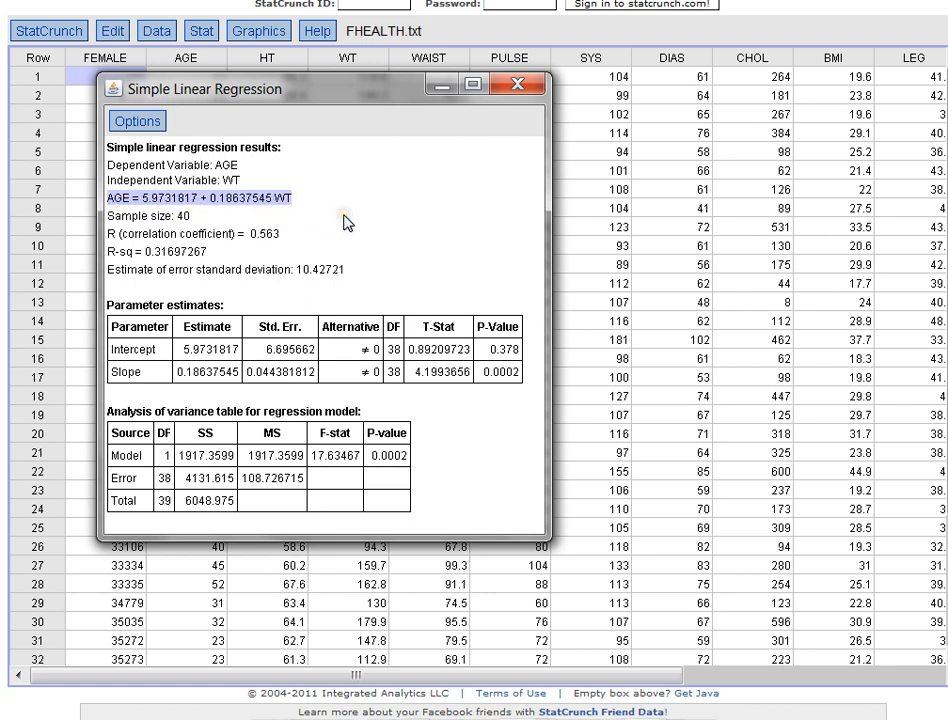
mouse_move(345, 222)
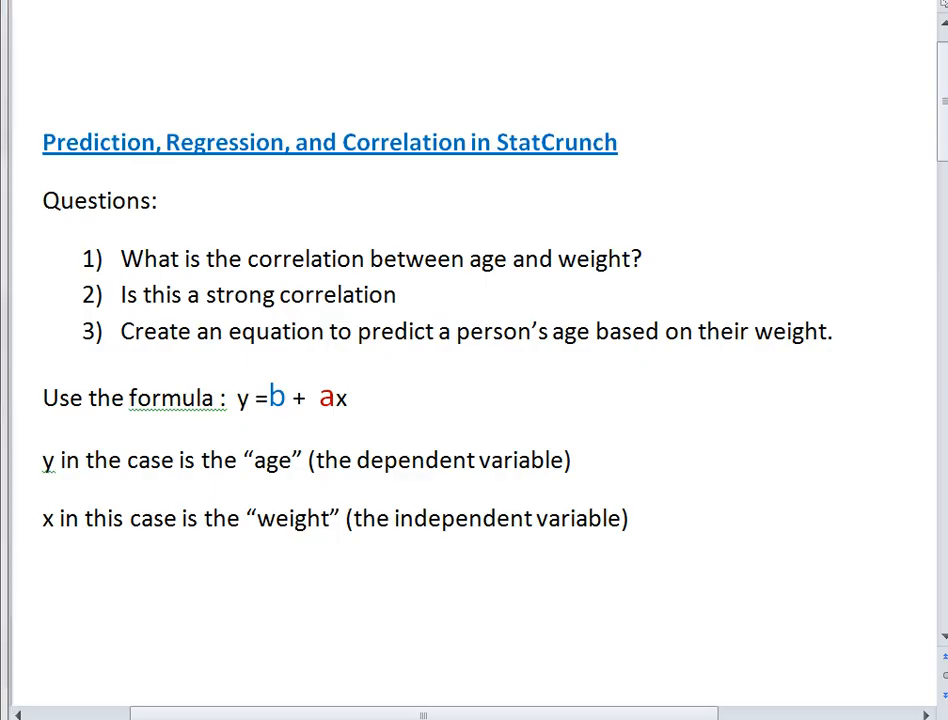
Scroll the Word sheet to the results predicting age 33.9 for weight 150.
scroll("down", 3)
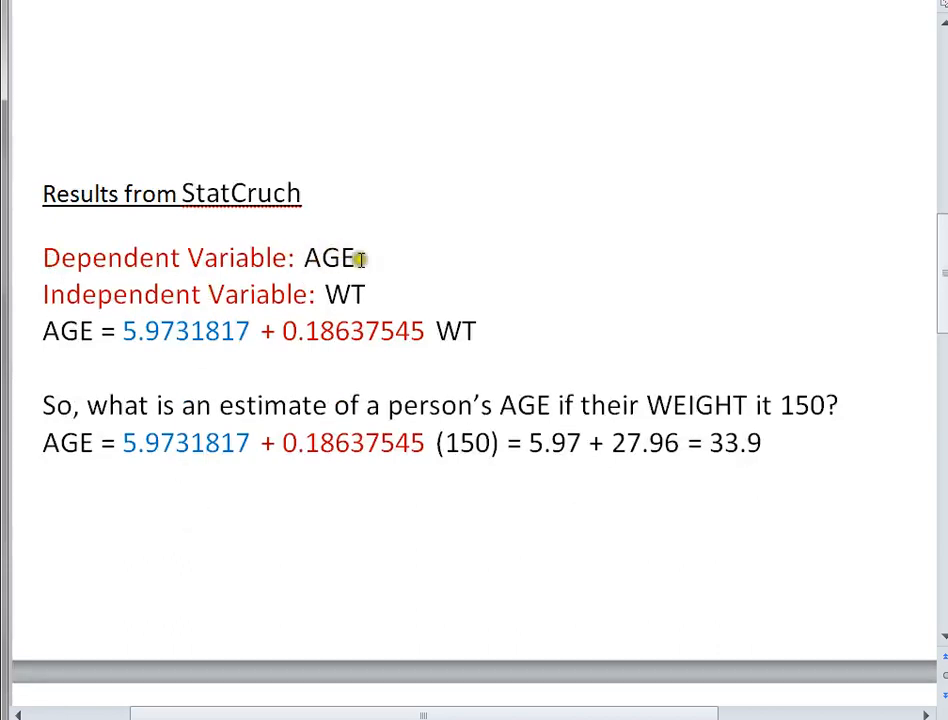
mouse_move(313, 280)
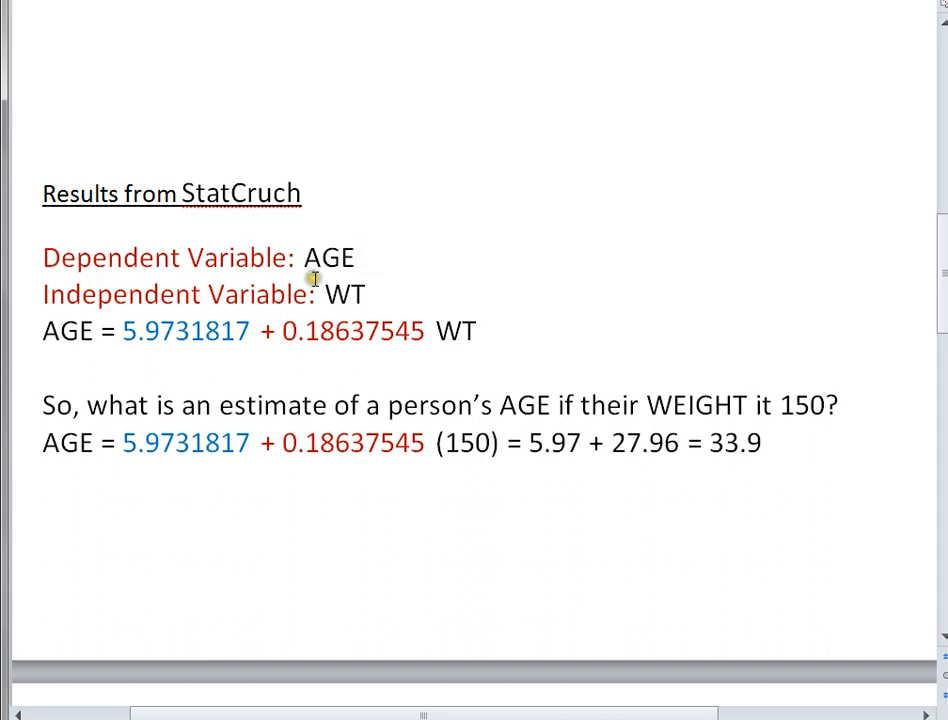
mouse_move(52, 320)
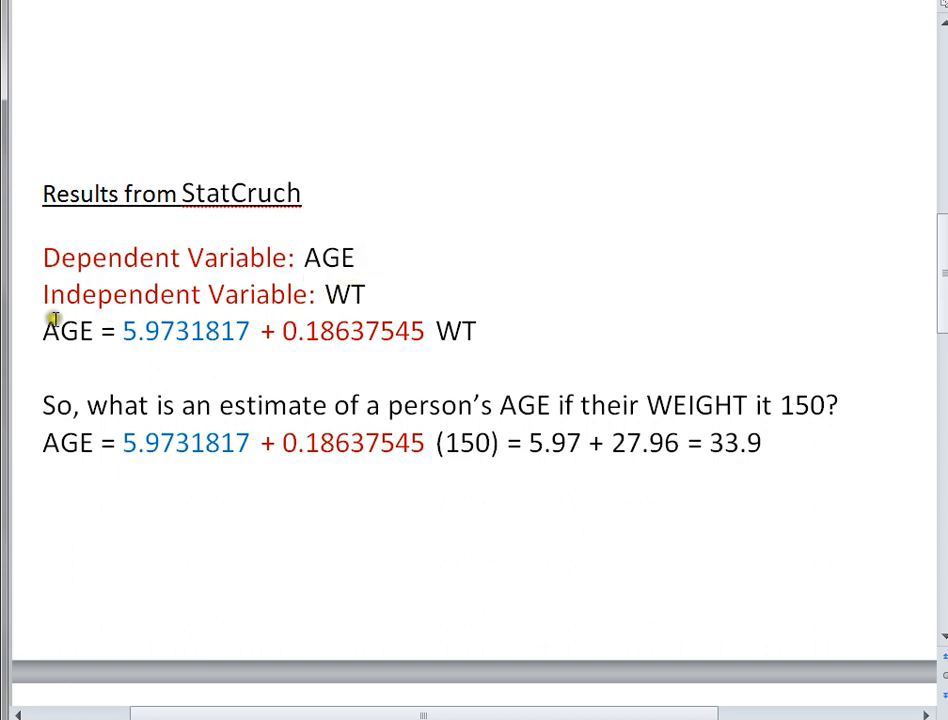
left_click_drag(42, 331, 476, 331)
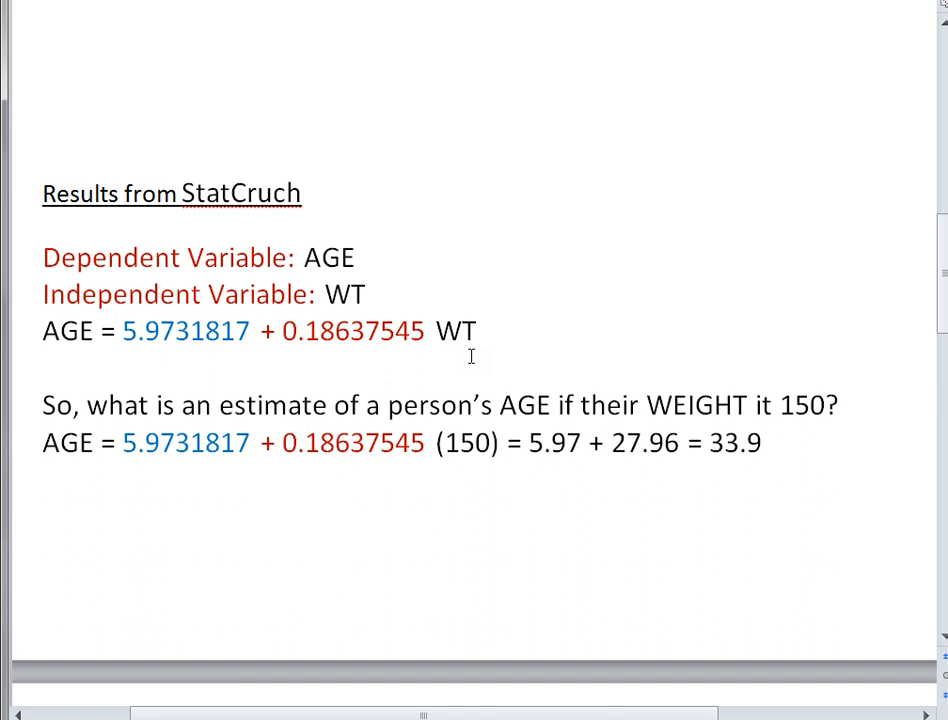
mouse_move(135, 517)
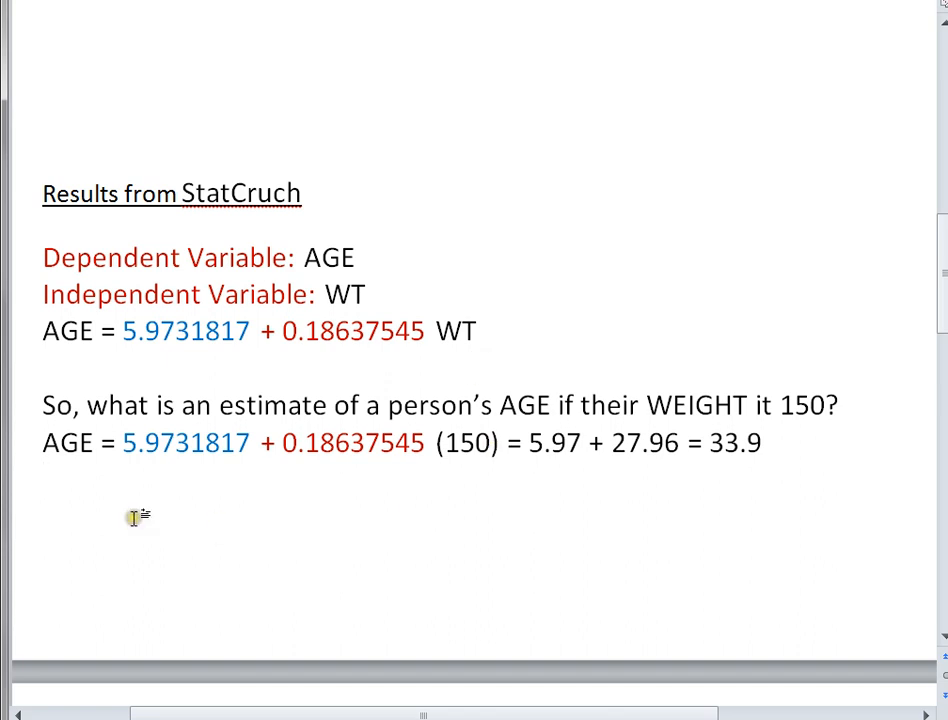
mouse_move(70, 413)
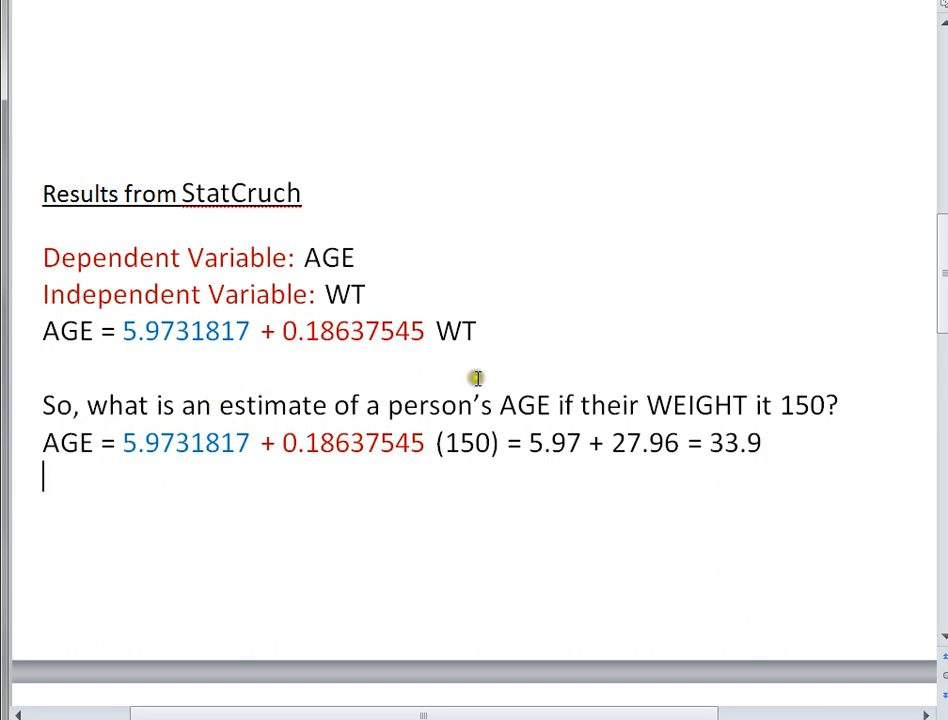
mouse_move(657, 387)
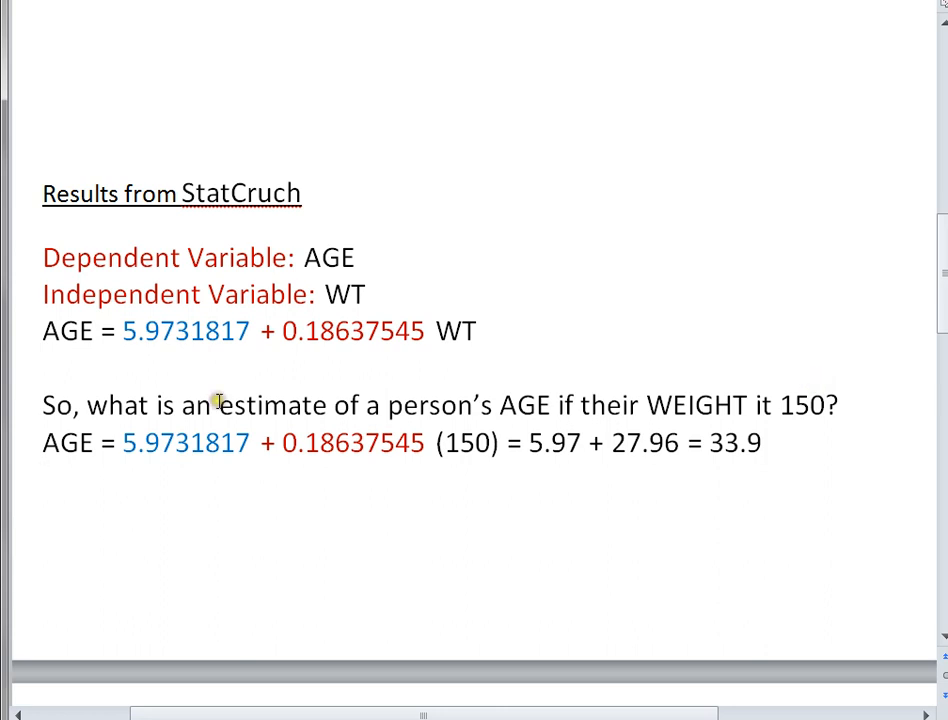
mouse_move(255, 453)
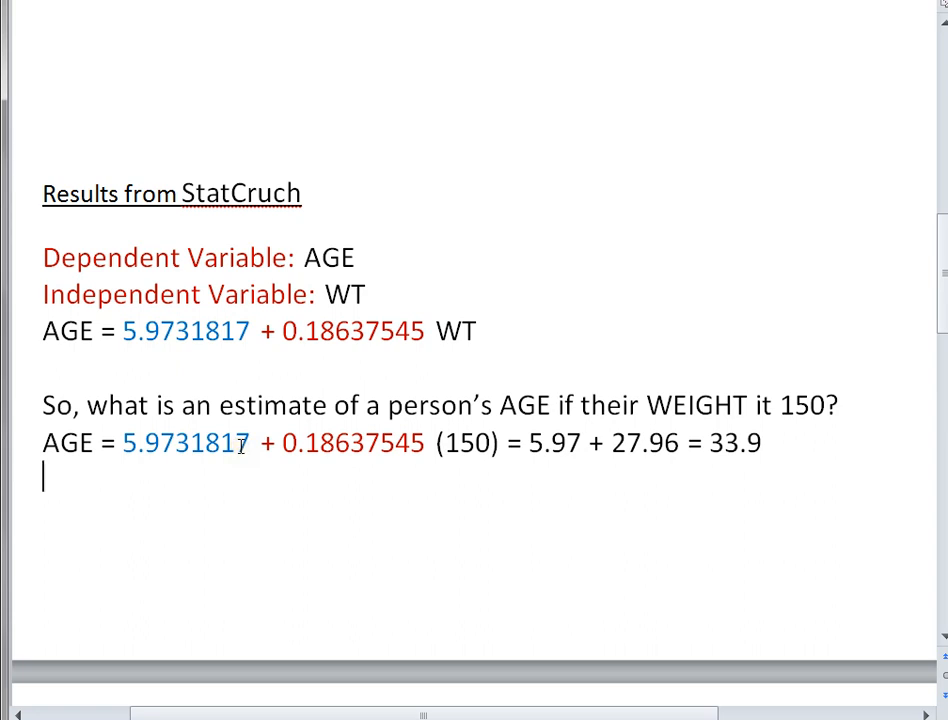
mouse_move(420, 331)
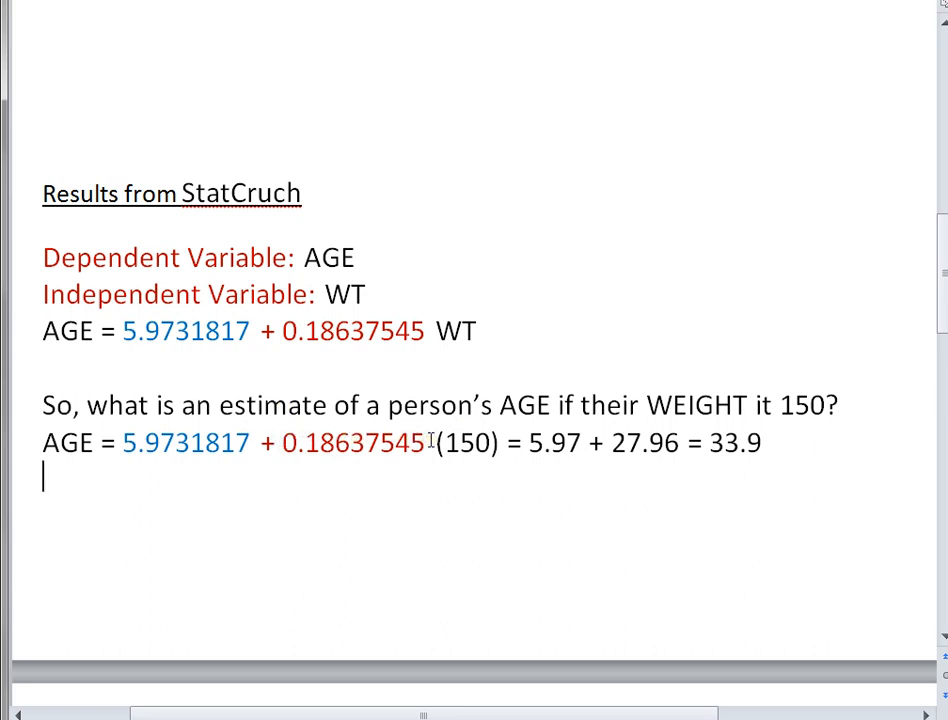
mouse_move(670, 465)
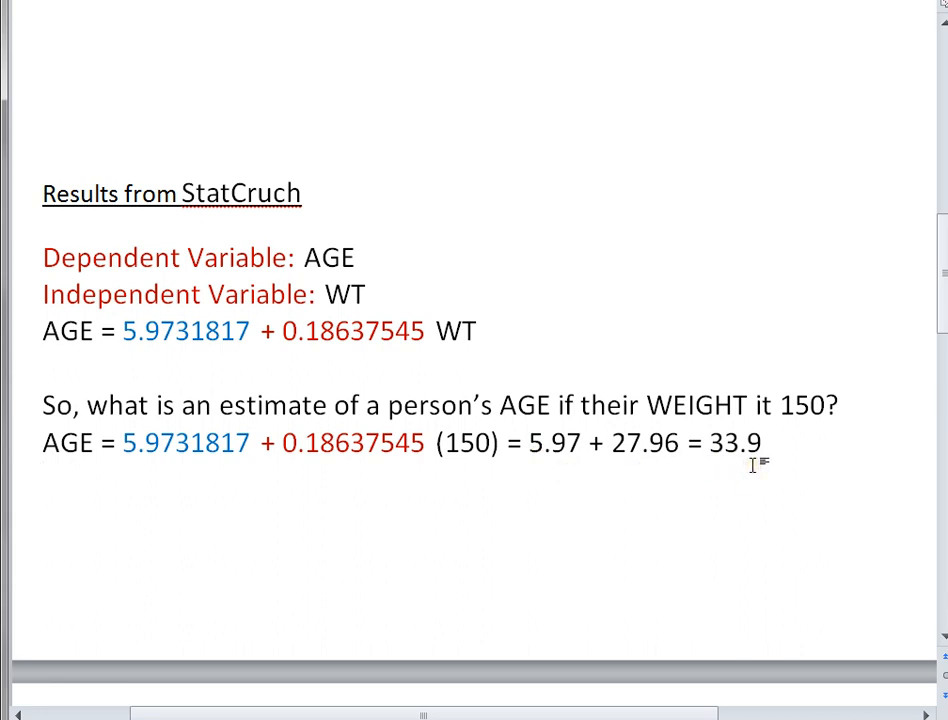
mouse_move(718, 387)
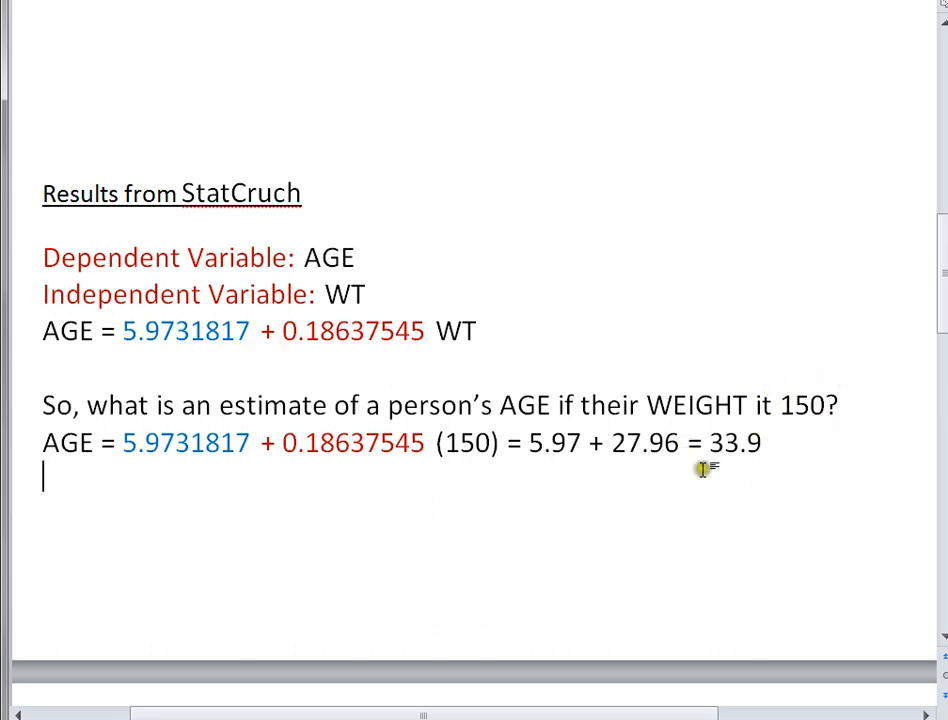
mouse_move(780, 467)
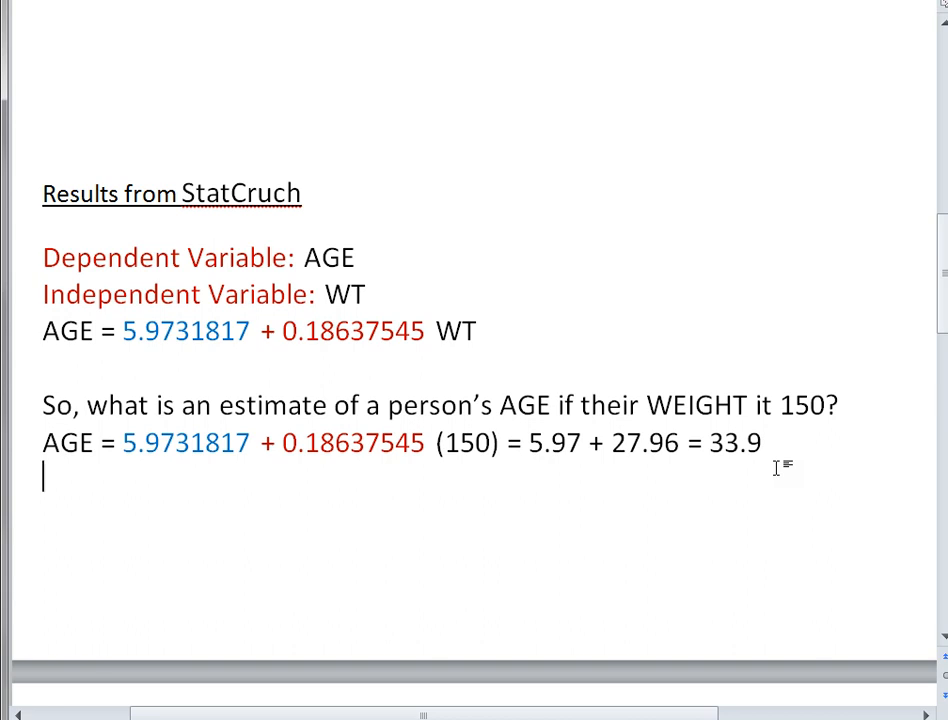